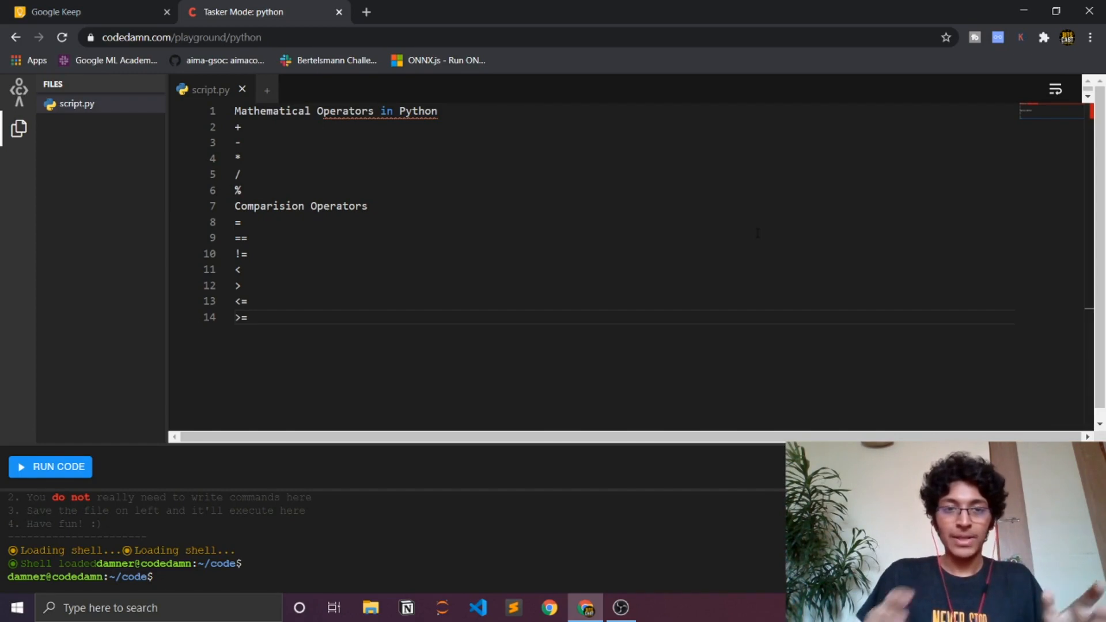
# Add an empty line 15 after the comparison operator list in script.py
pyautogui.press('enter')
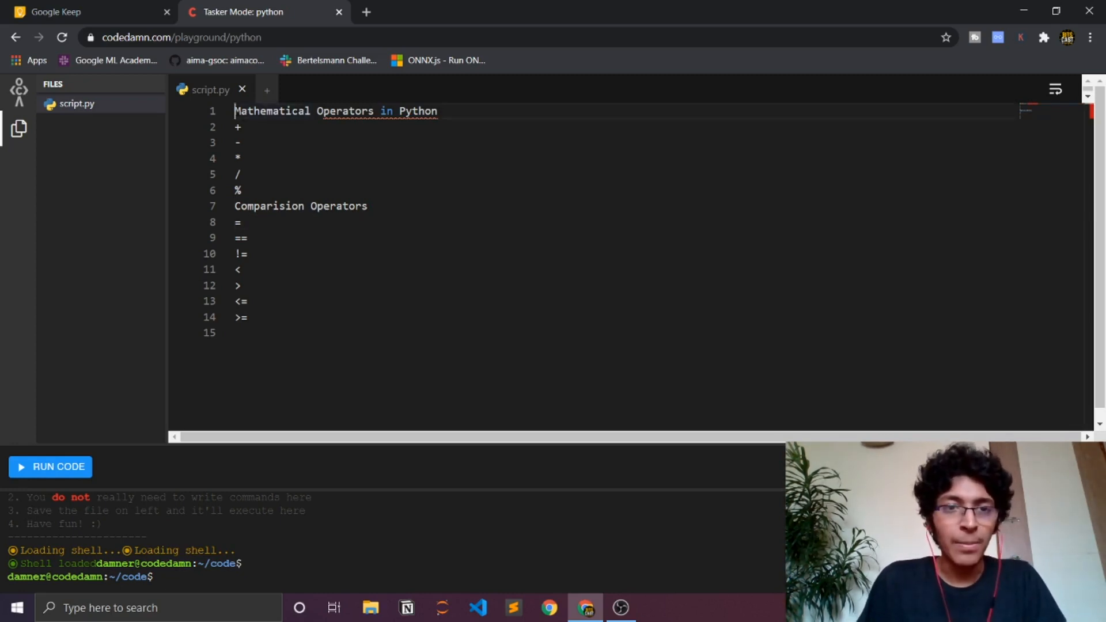
# Prefix the Mathematical heading with # and remove the stray characters typed after it
pyautogui.doubleClick(271, 111)
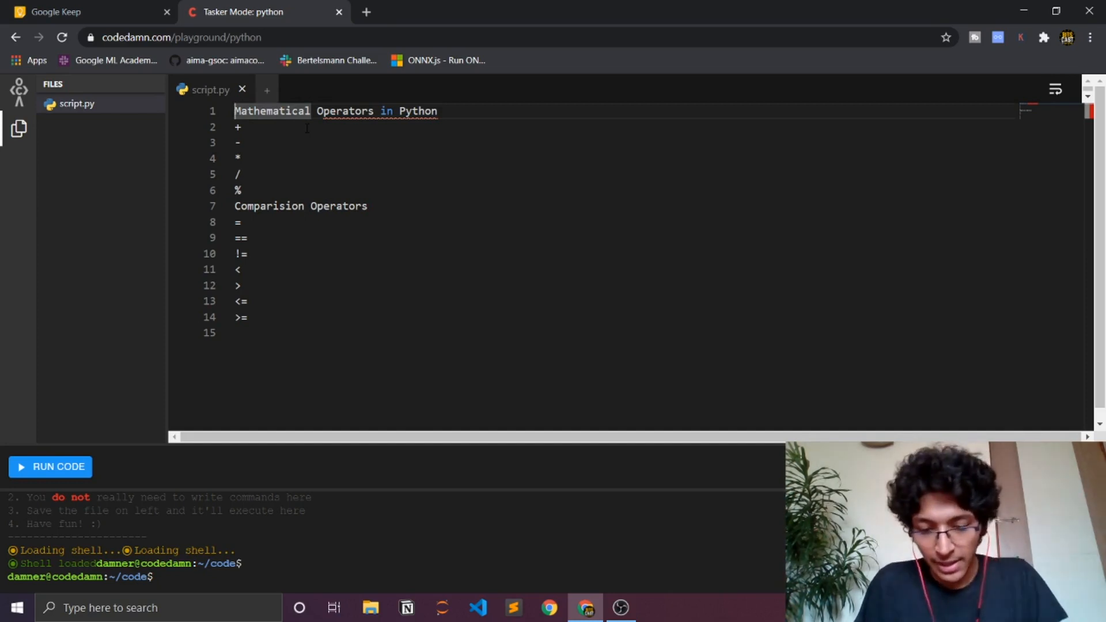
pyautogui.write('#')
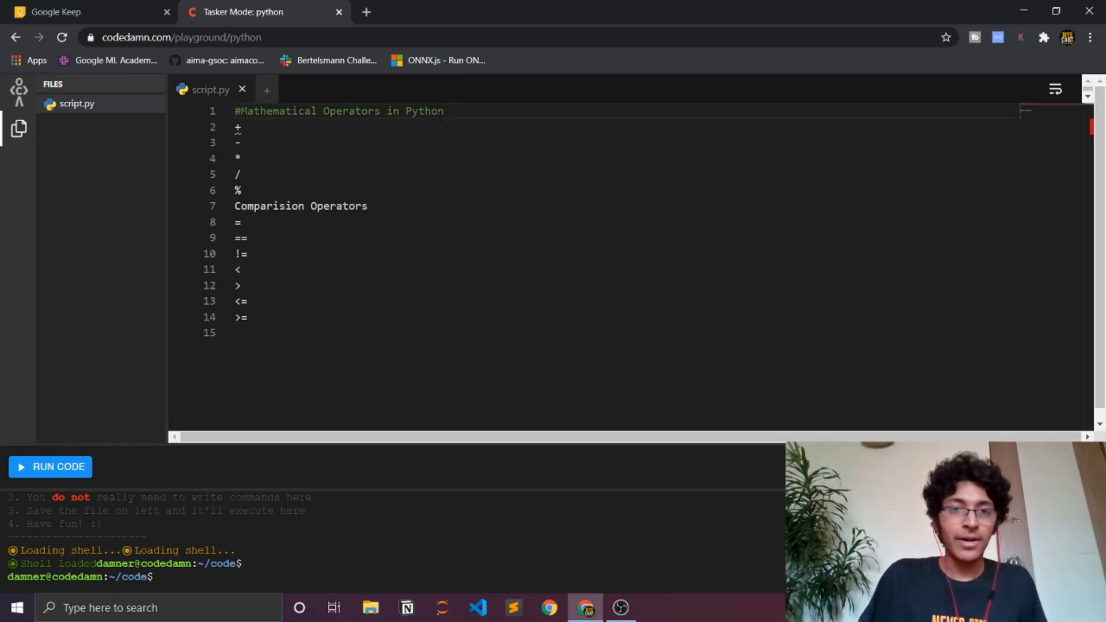
pyautogui.write('fg')
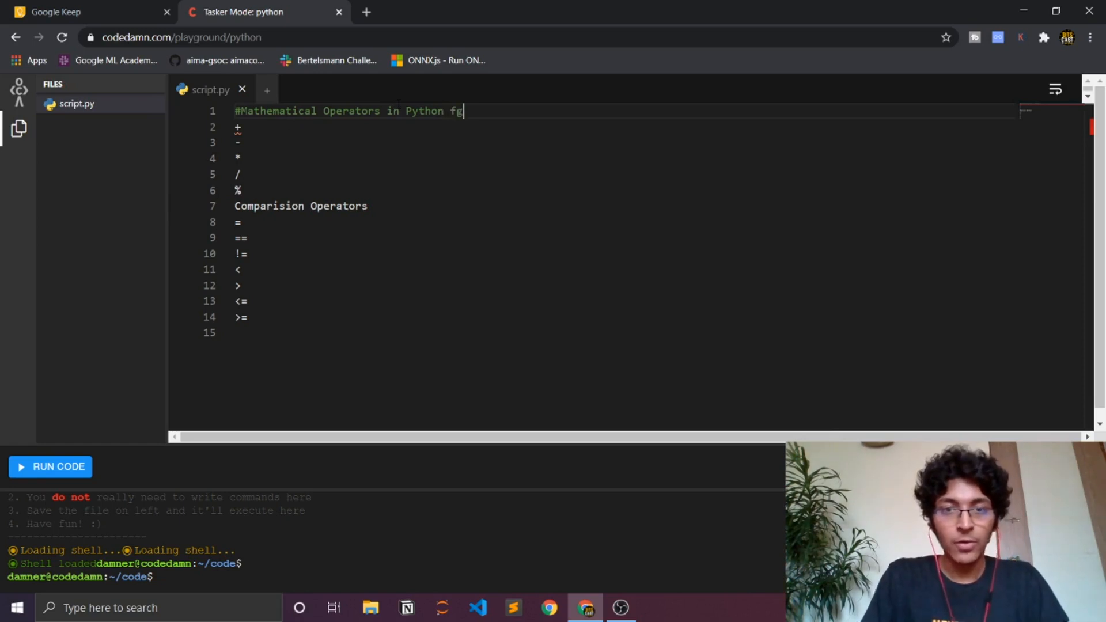
pyautogui.press('Backspace')
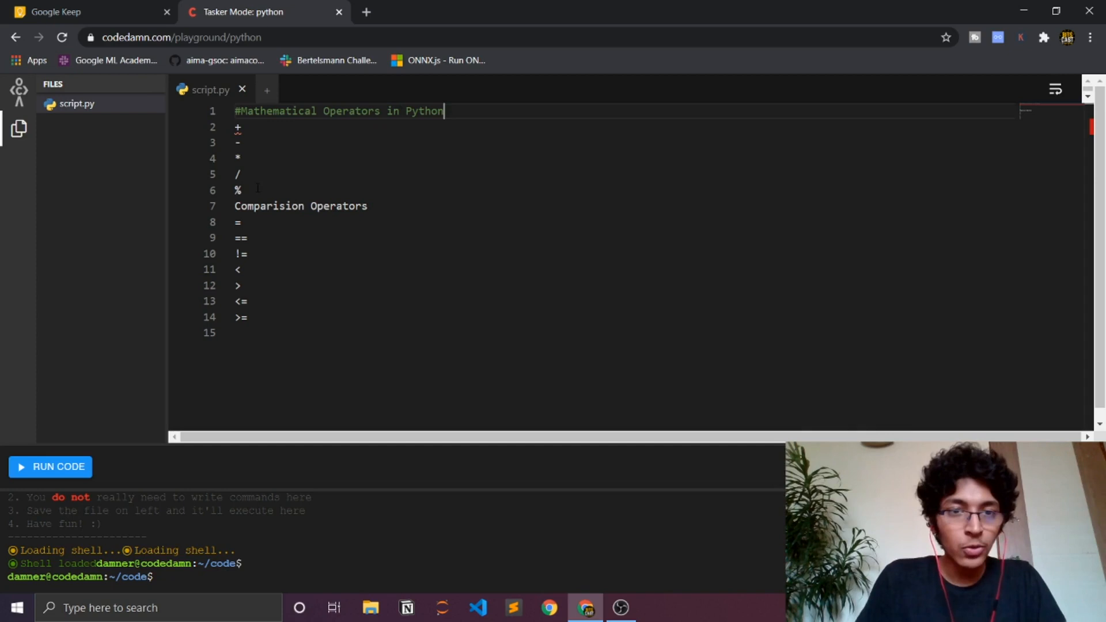
# Comment out the five arithmetic operator lines, then the comparison heading and its operators, with Ctrl+/
pyautogui.moveTo(238, 141); pyautogui.dragTo(238, 190)
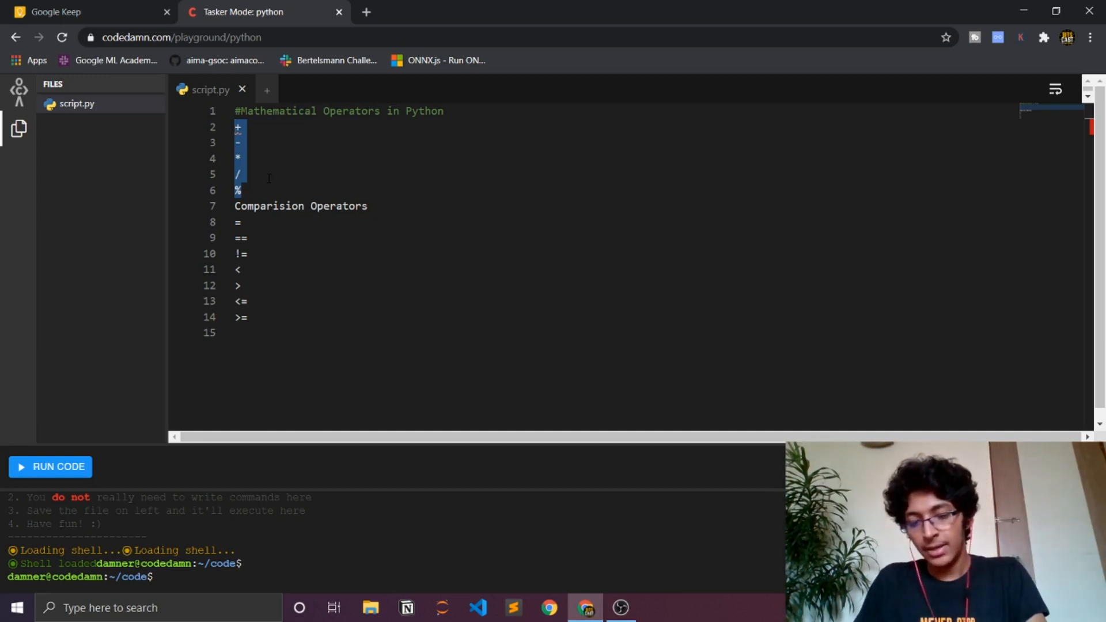
pyautogui.press('ctrl+/')
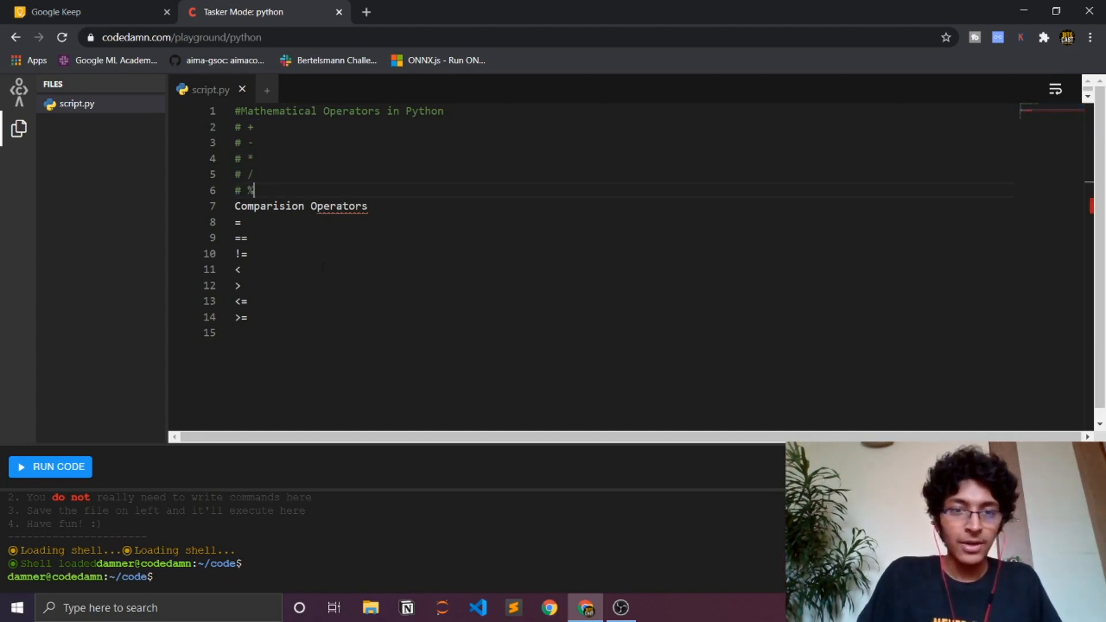
pyautogui.moveTo(235, 206); pyautogui.dragTo(247, 318)
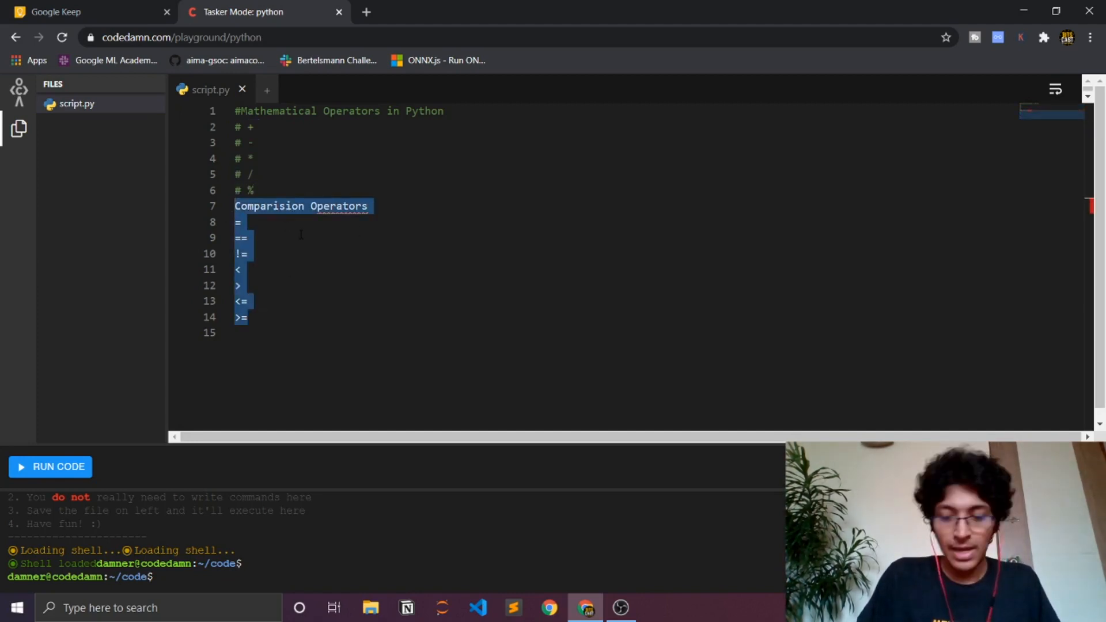
pyautogui.press('ctrl+/')
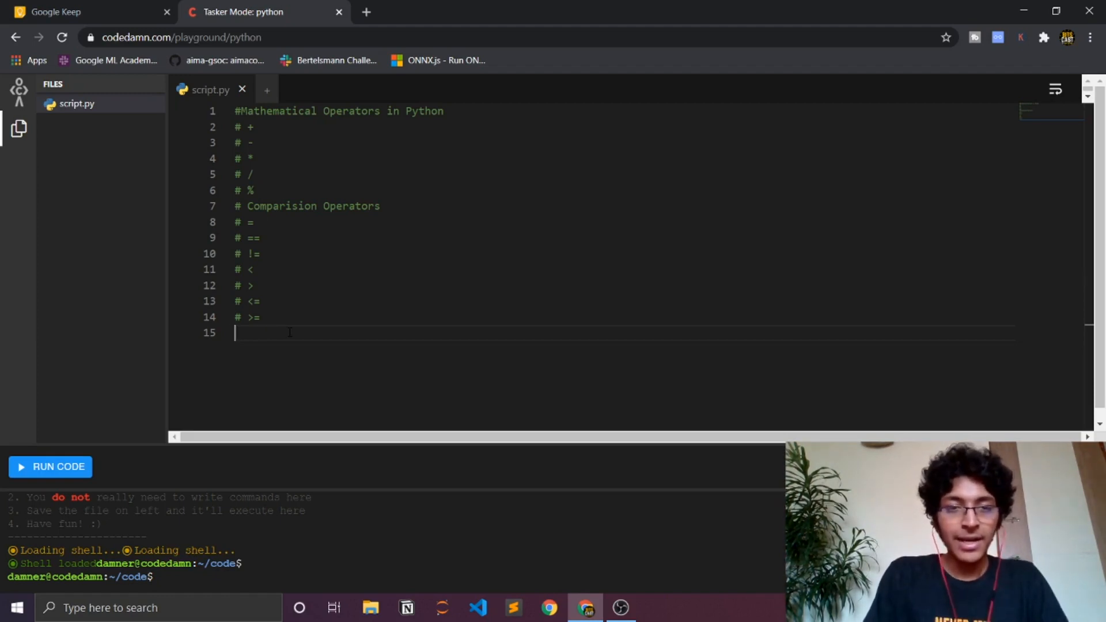
# Write print(56+21) on line 15 and run it to print the sum
pyautogui.write('print')
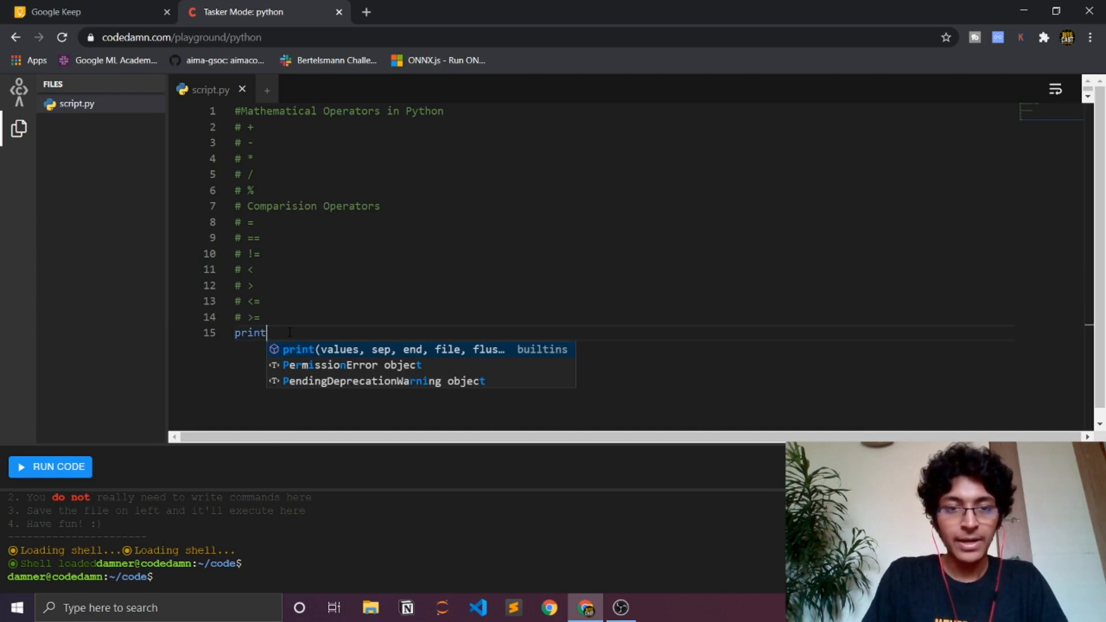
pyautogui.write('(')
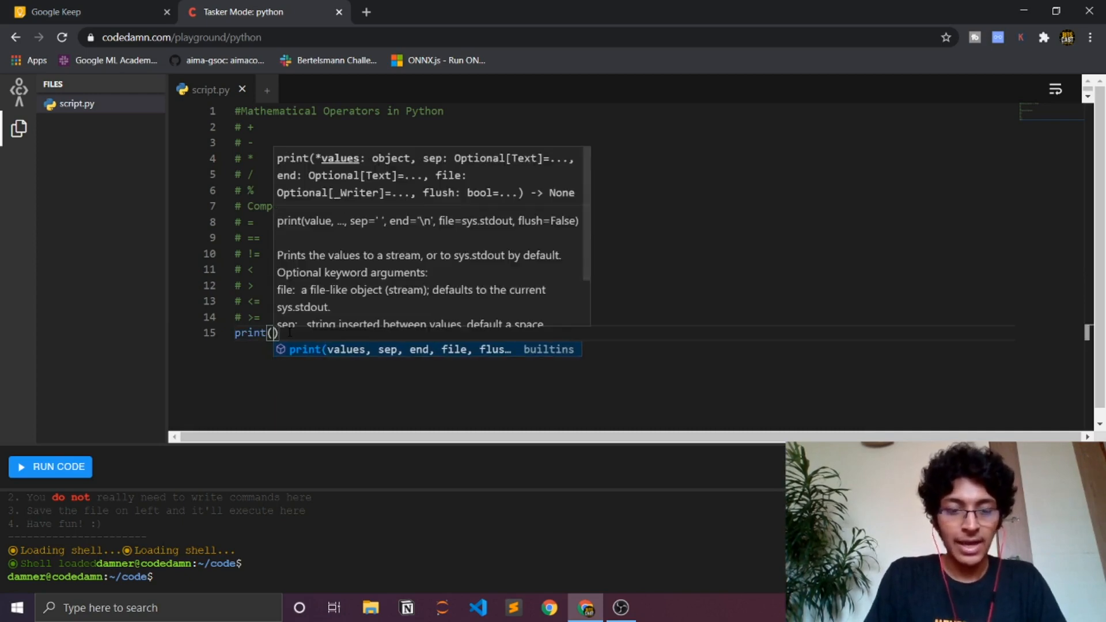
pyautogui.write('56+2')
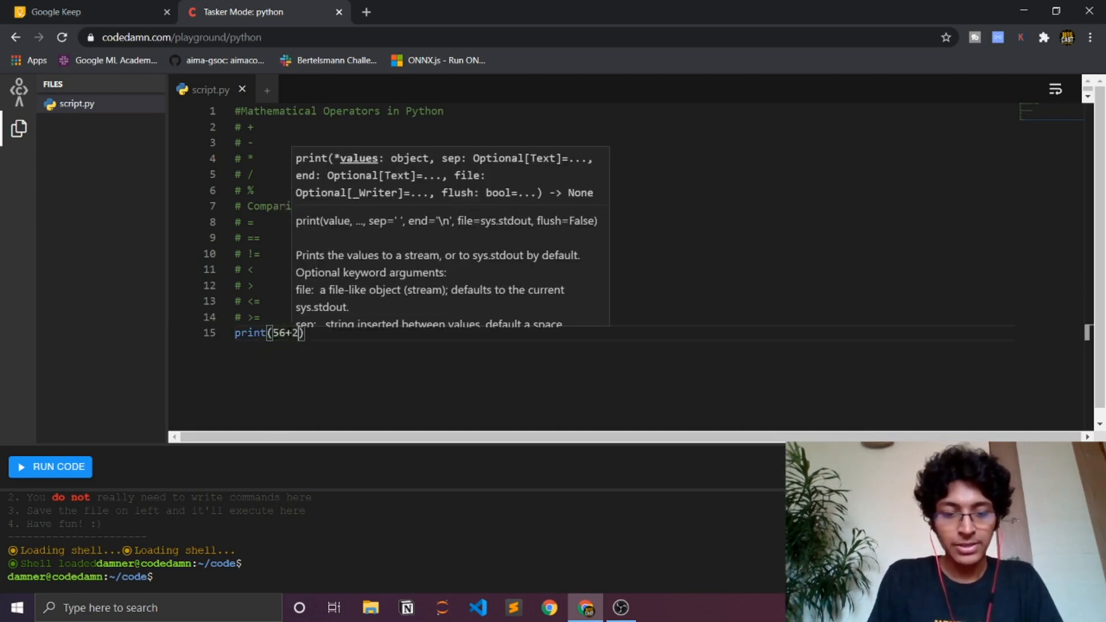
pyautogui.write('1')
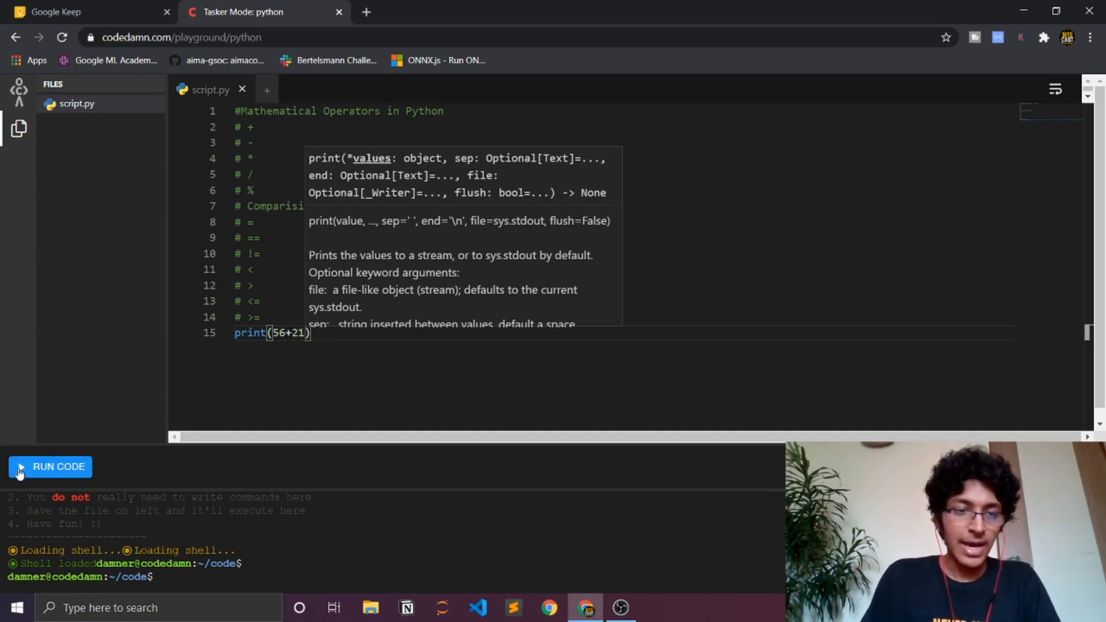
pyautogui.click(58, 467)
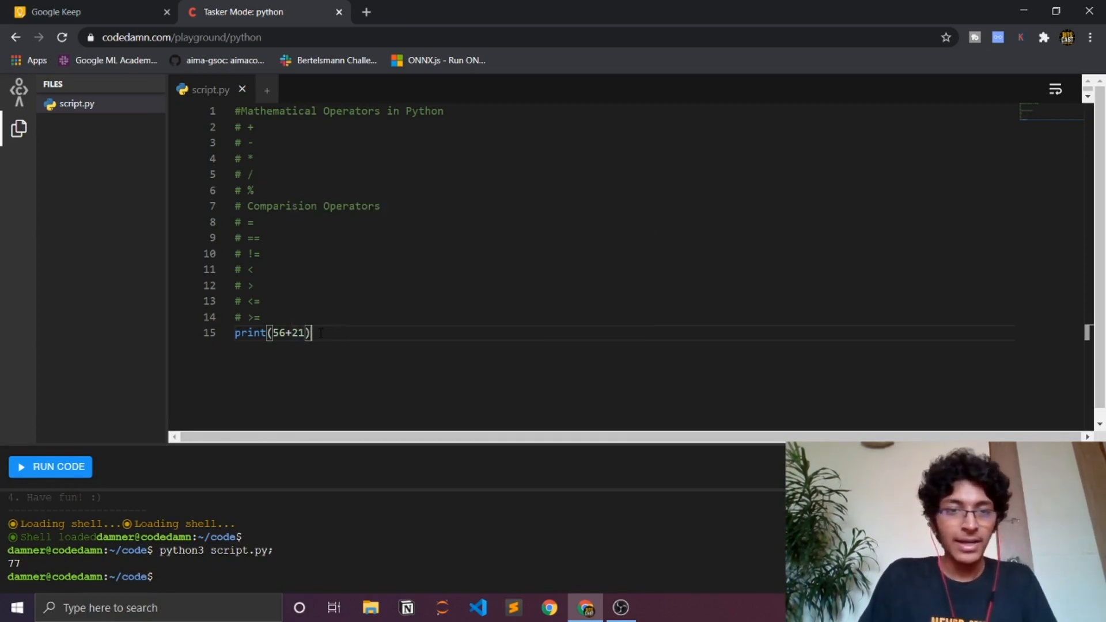
# Rerun the line with -, * and / to print the difference, product and quotient of 56 and 21
pyautogui.press('Backspace')
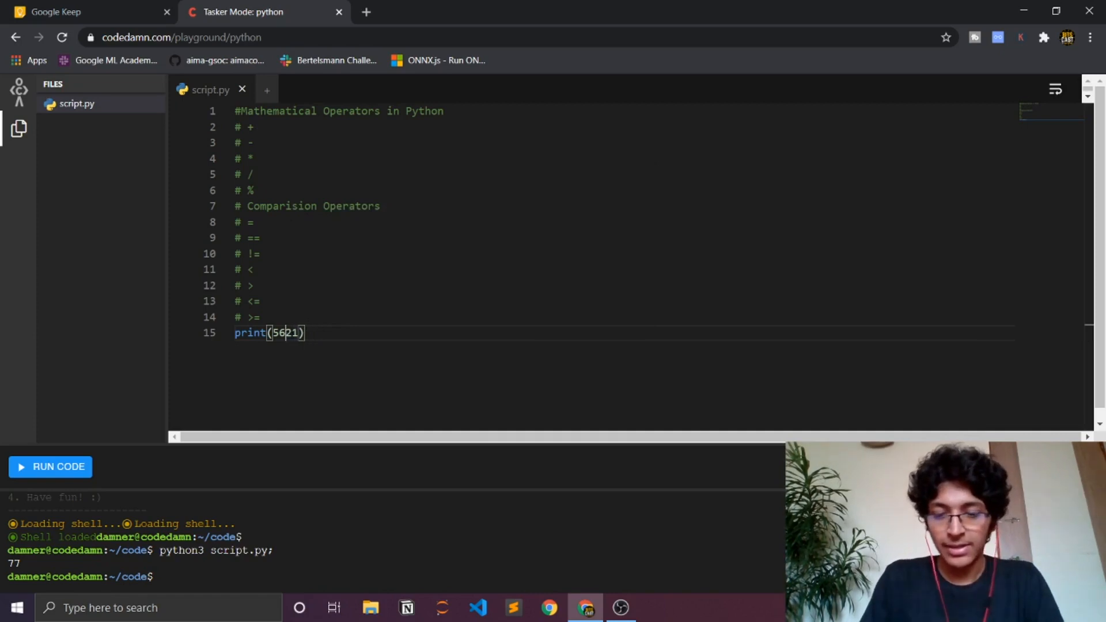
pyautogui.click(50, 467)
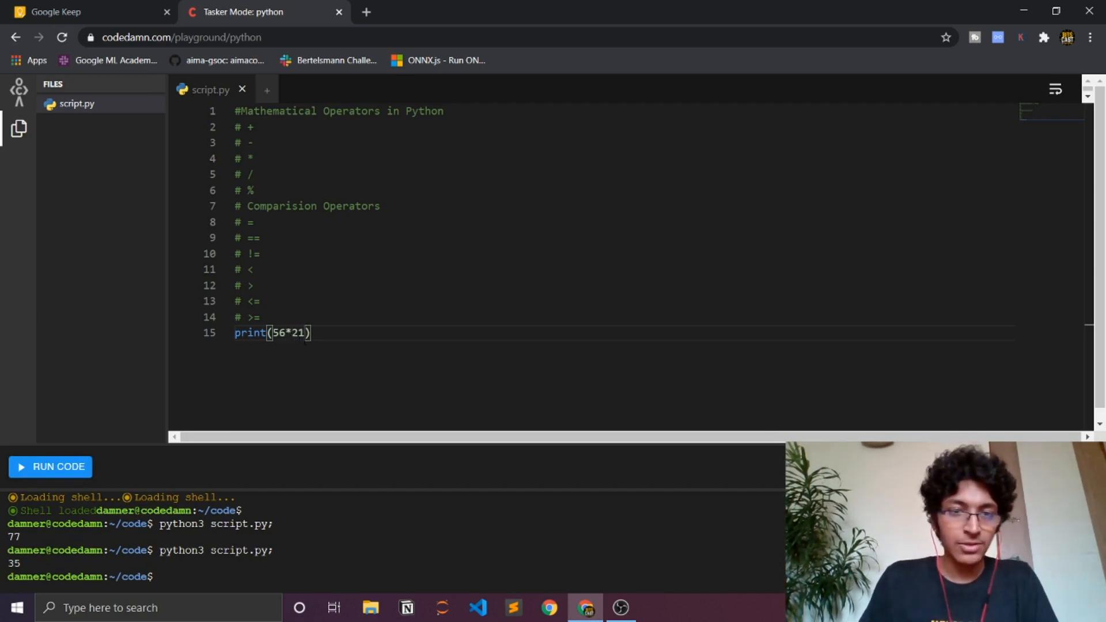
pyautogui.click(49, 467)
pyautogui.write('/')
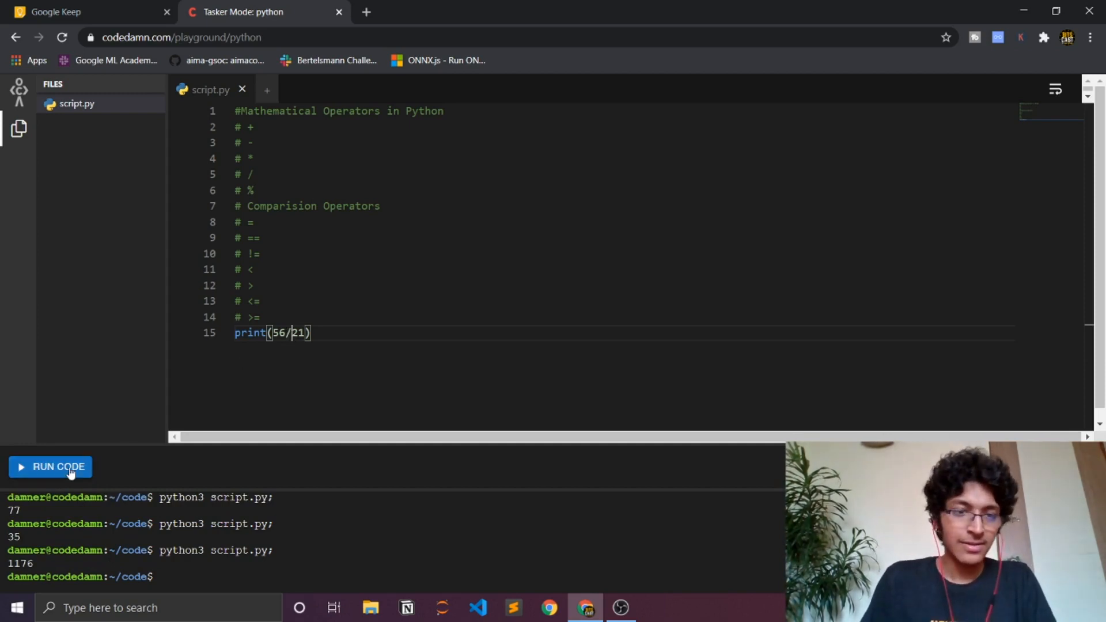
pyautogui.click(59, 467)
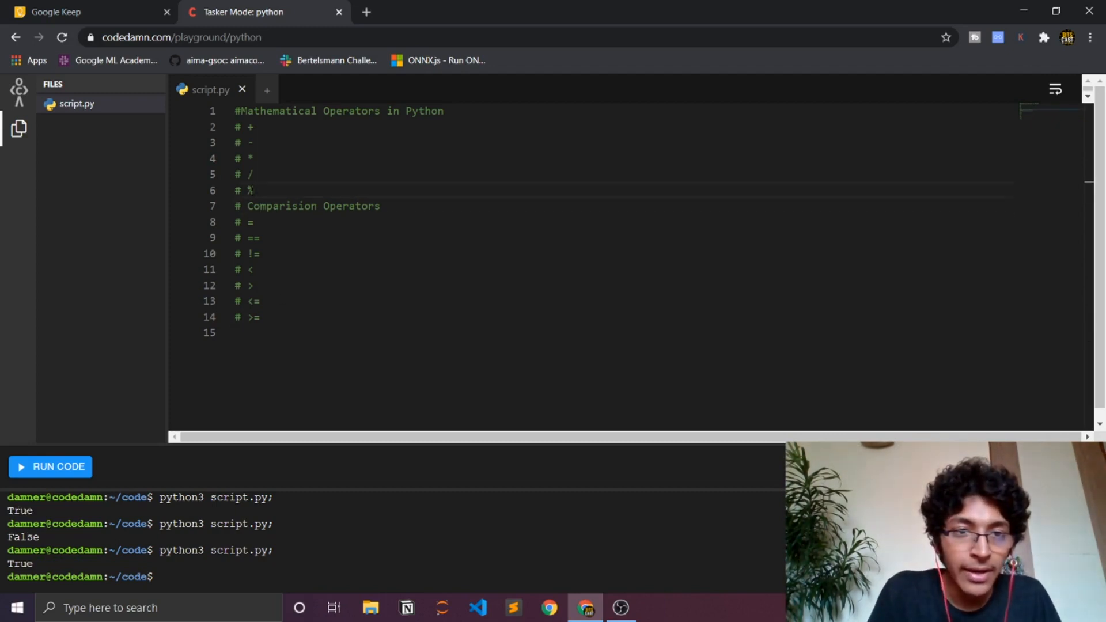
# Run print(34%7) to get 6, then select the modulus test line for replacement
pyautogui.write('print(')
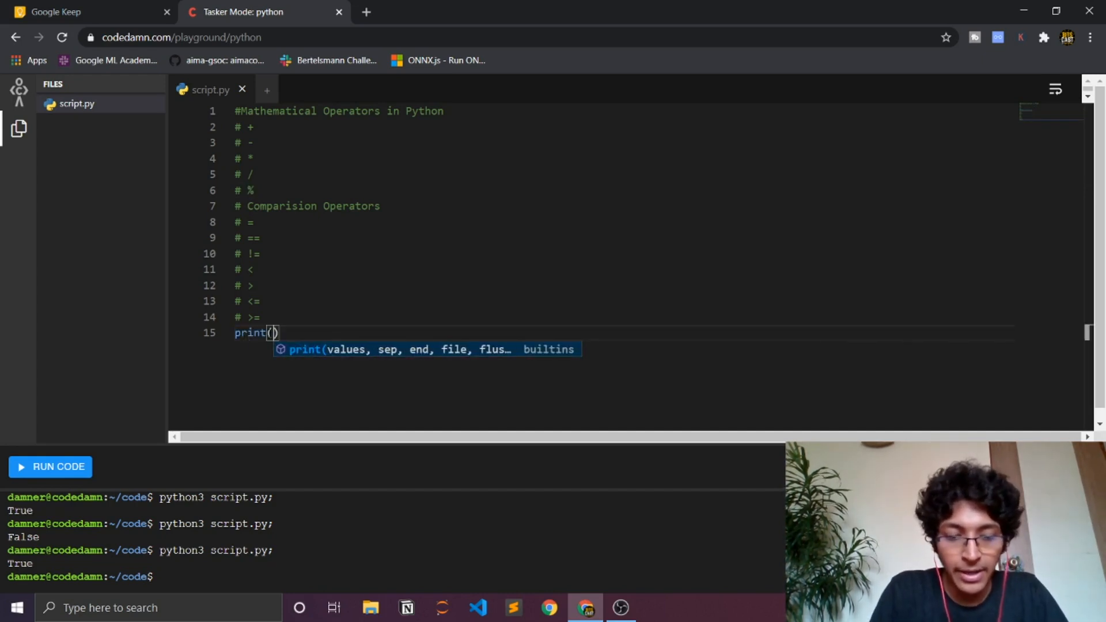
pyautogui.write('34')
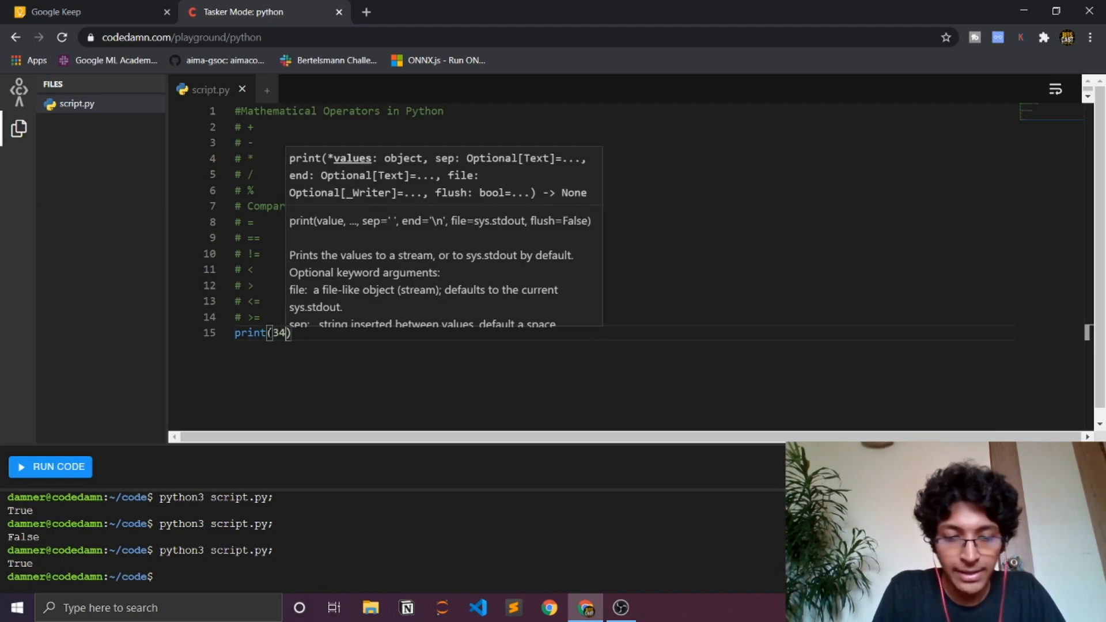
pyautogui.write('%7')
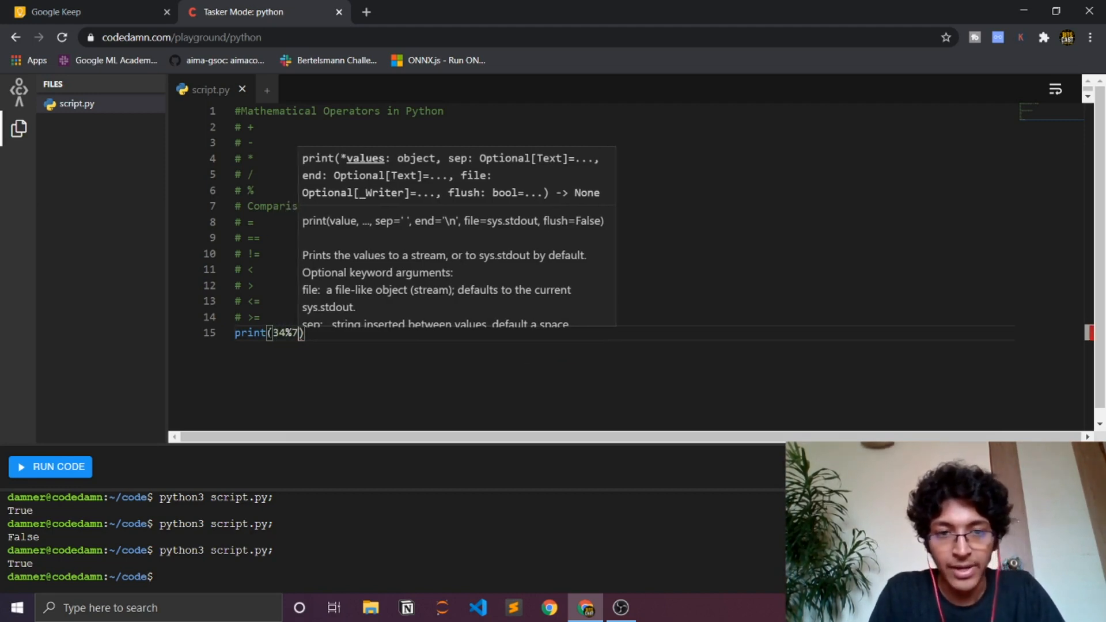
pyautogui.click(49, 467)
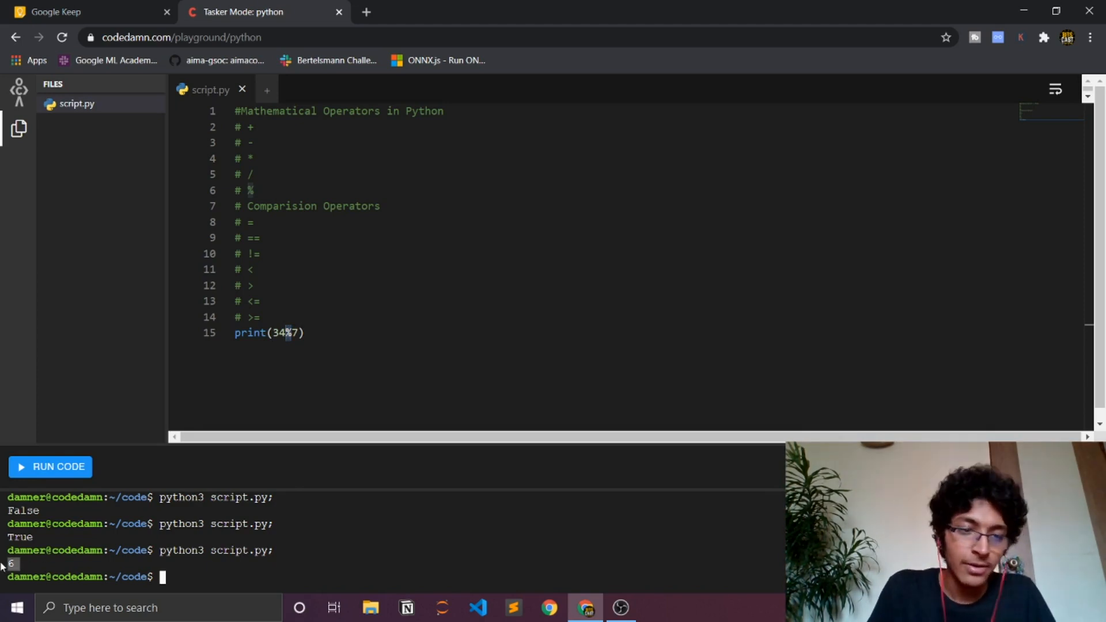
pyautogui.click(303, 332)
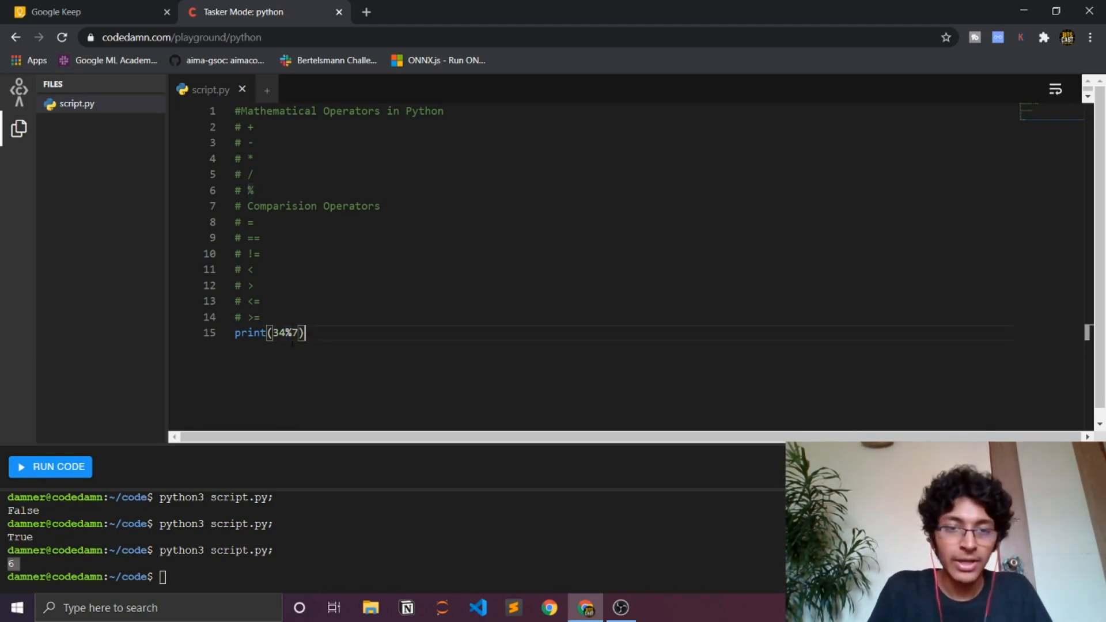
pyautogui.moveTo(296, 333); pyautogui.dragTo(277, 333)
pyautogui.write('pr')
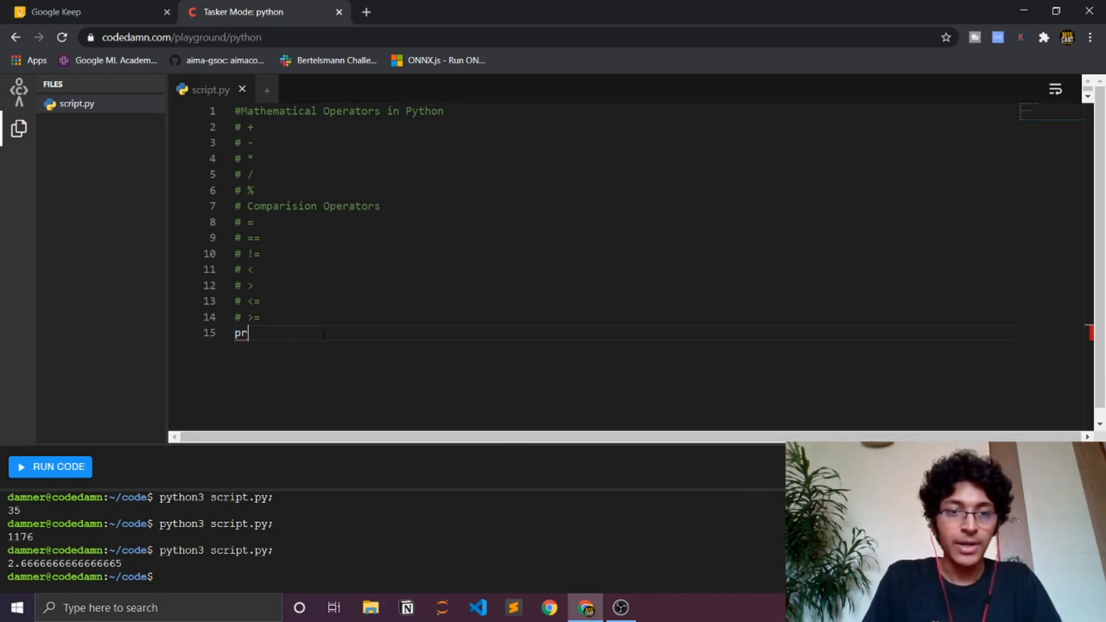
# Correct the print function name before writing print(2=3)
pyautogui.press('Backspace')
pyautogui.write('x=3')
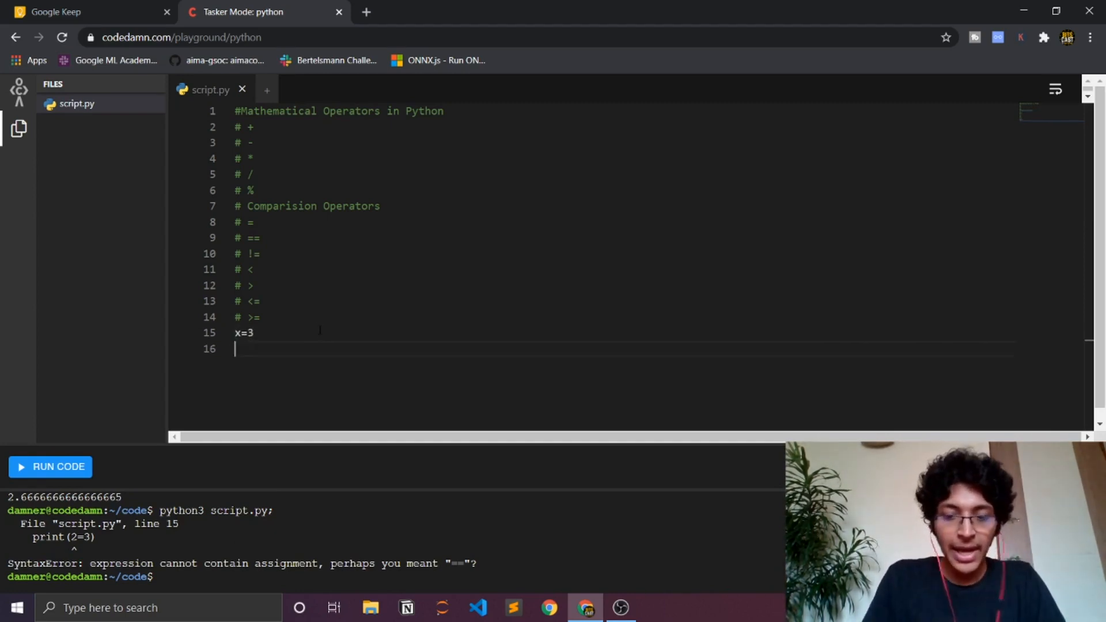
# Write print(x) and run it to print the value of x
pyautogui.write('print(')
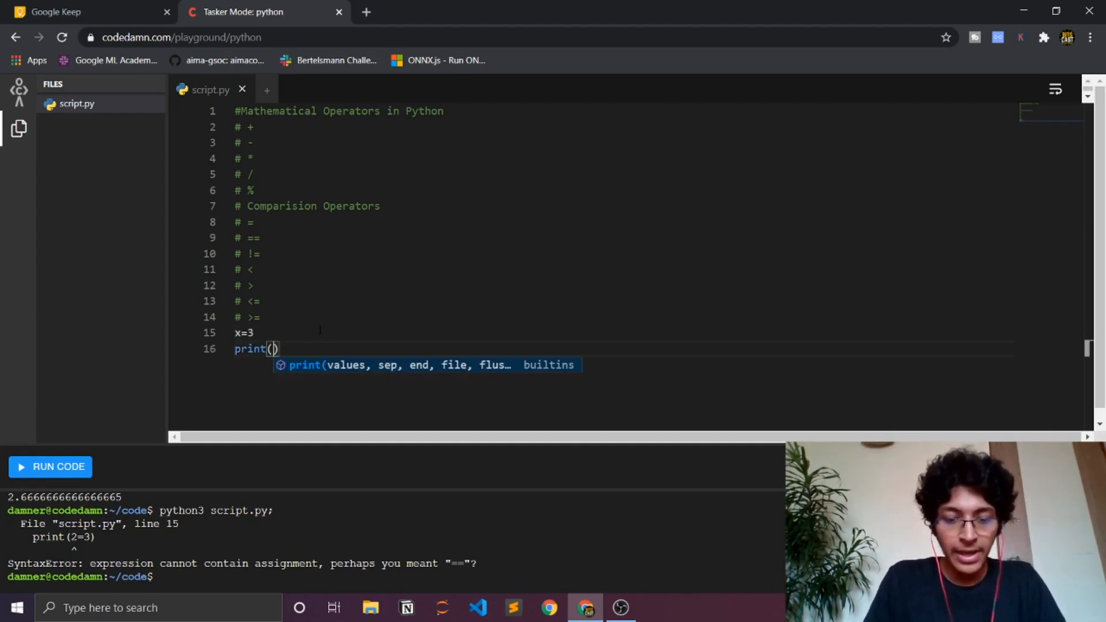
pyautogui.write('x')
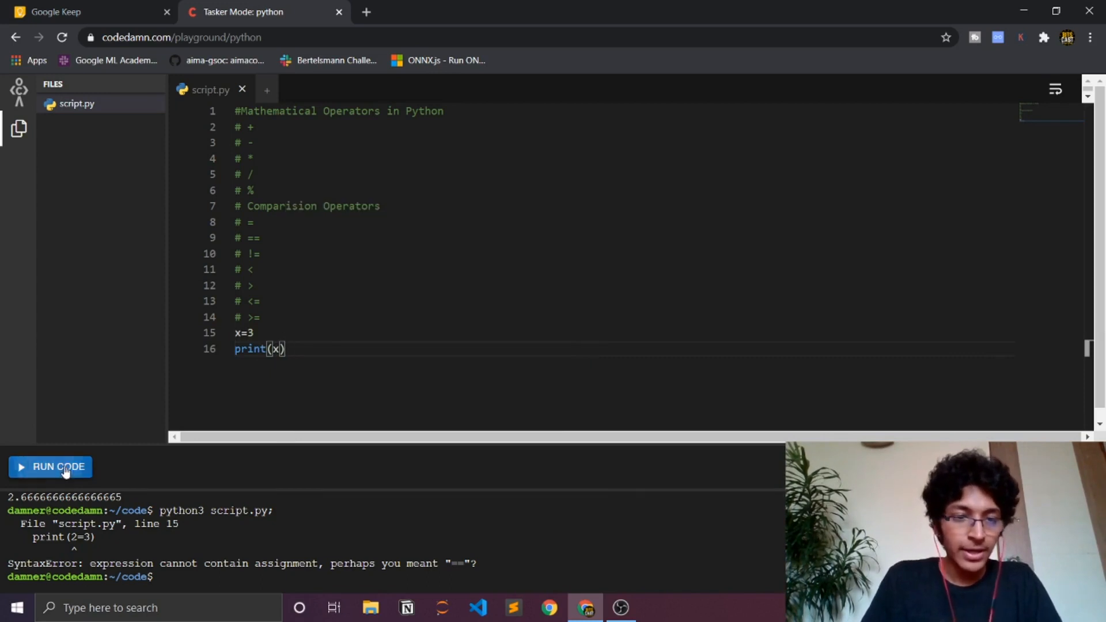
pyautogui.click(50, 467)
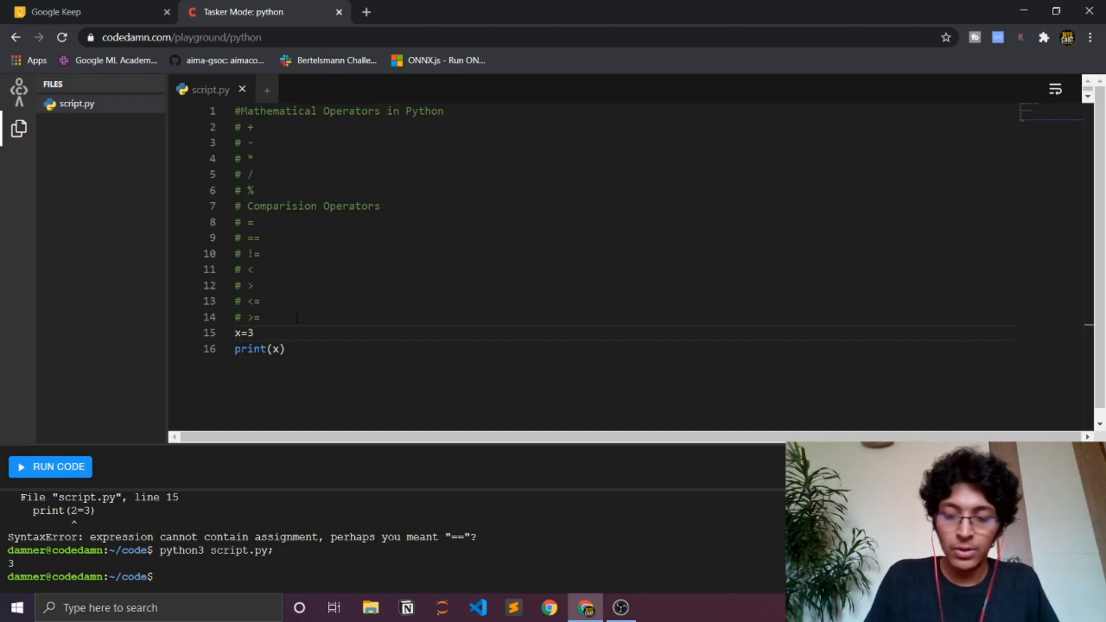
# Assign y = 10, change the line to print(x + y) and run it to get 13, then select lines 15–17
pyautogui.write('y')
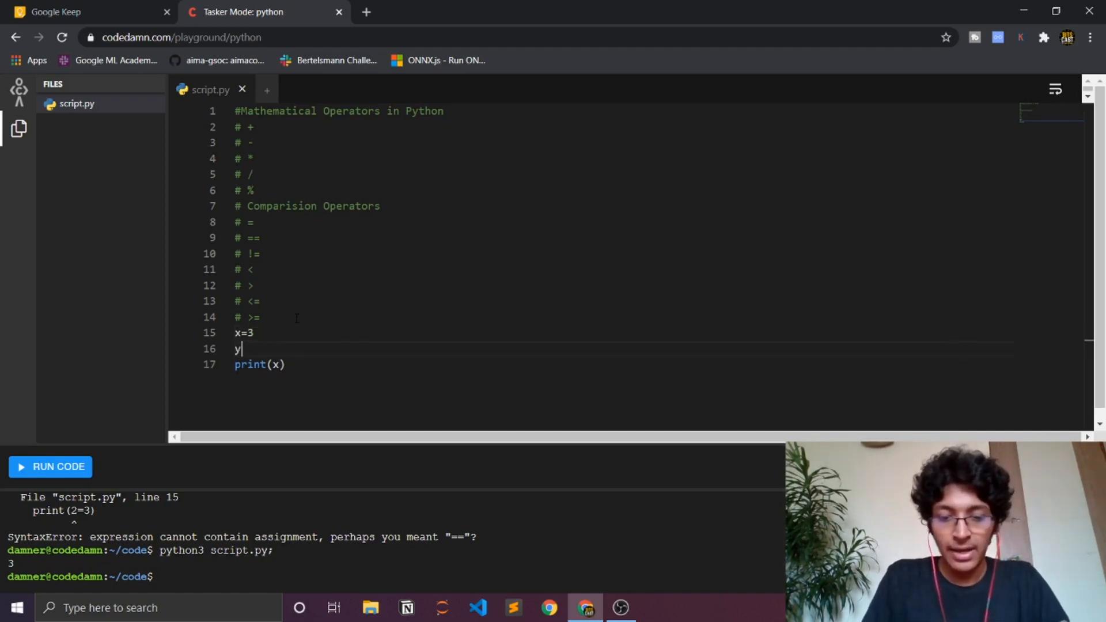
pyautogui.write('=')
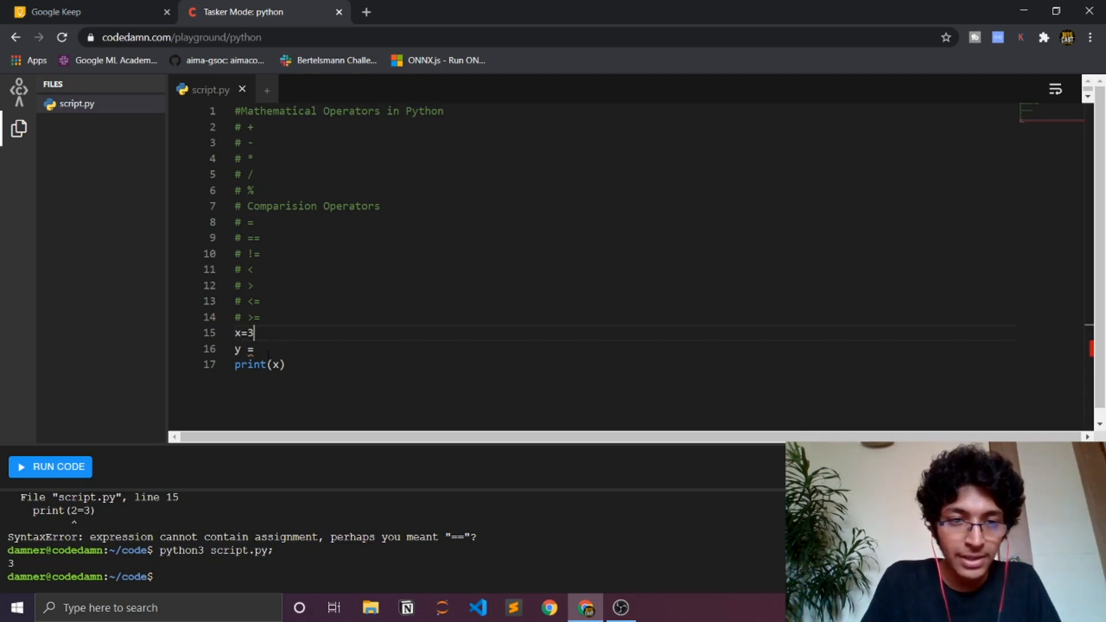
pyautogui.write('10')
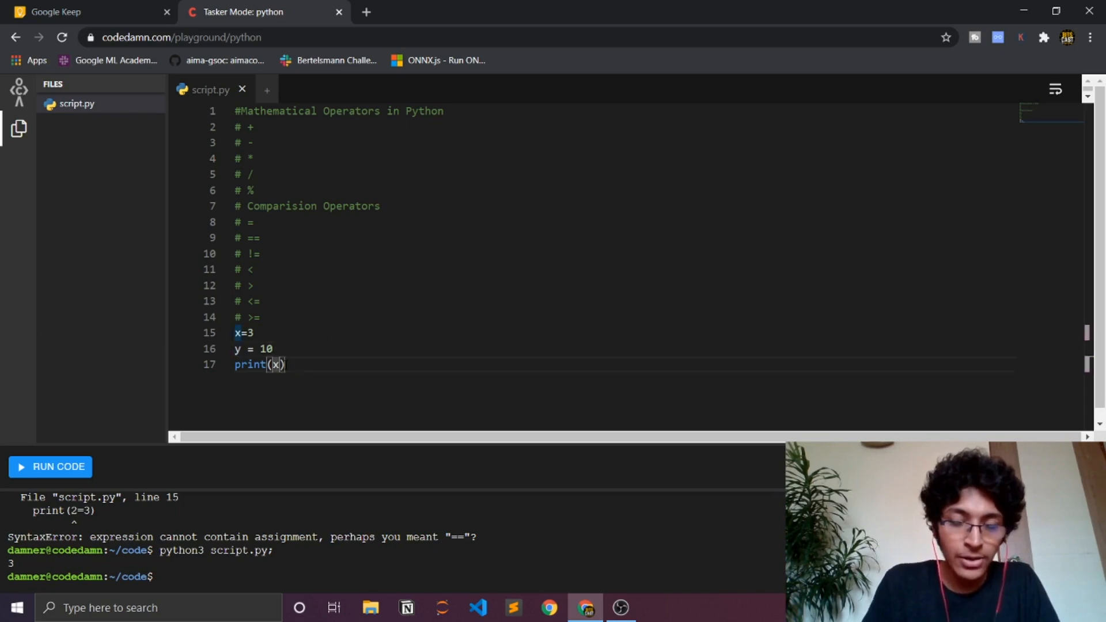
pyautogui.write('+')
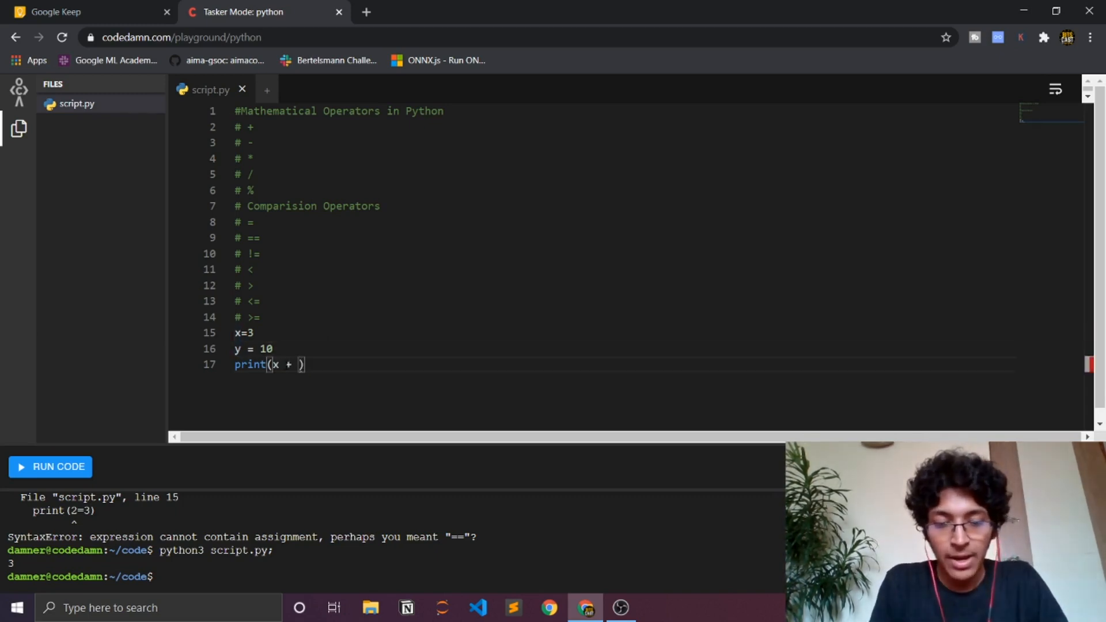
pyautogui.write('y')
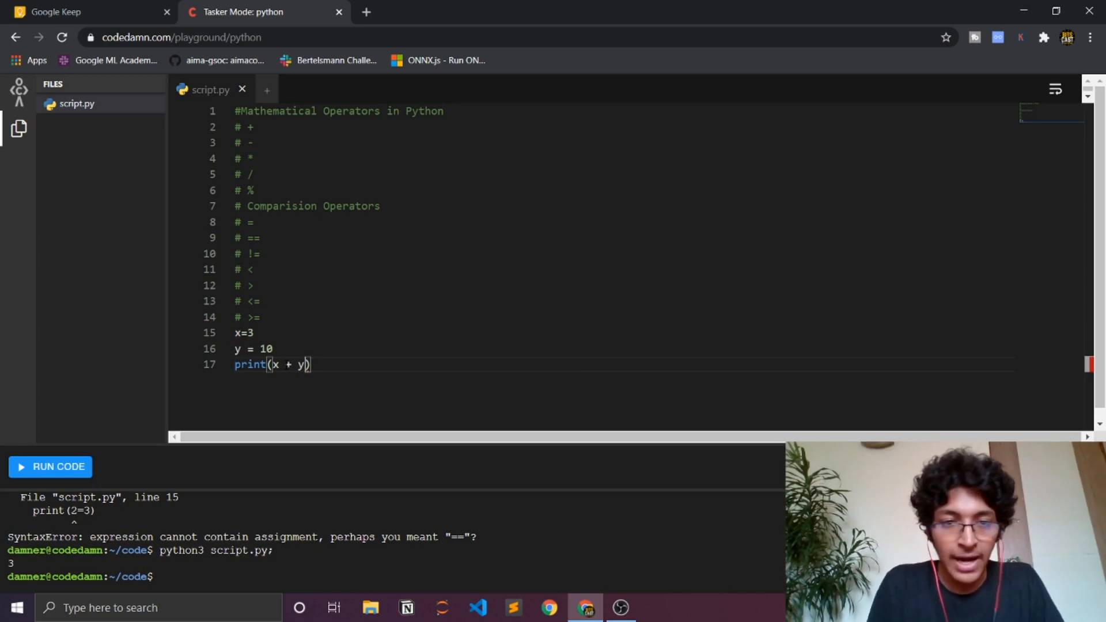
pyautogui.click(59, 467)
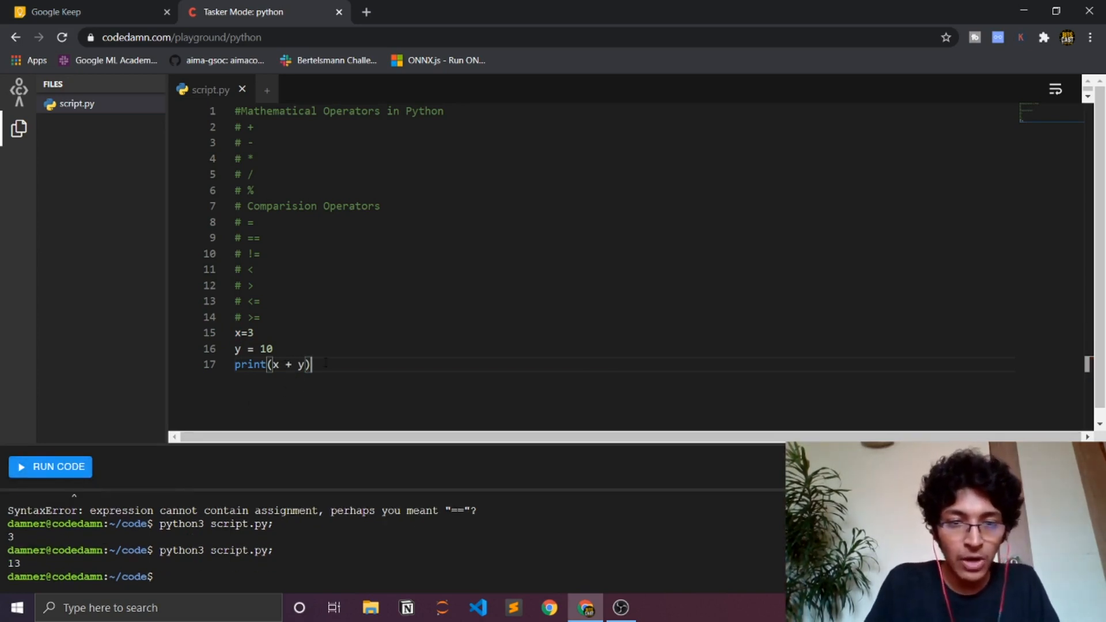
pyautogui.moveTo(235, 332); pyautogui.dragTo(312, 366)
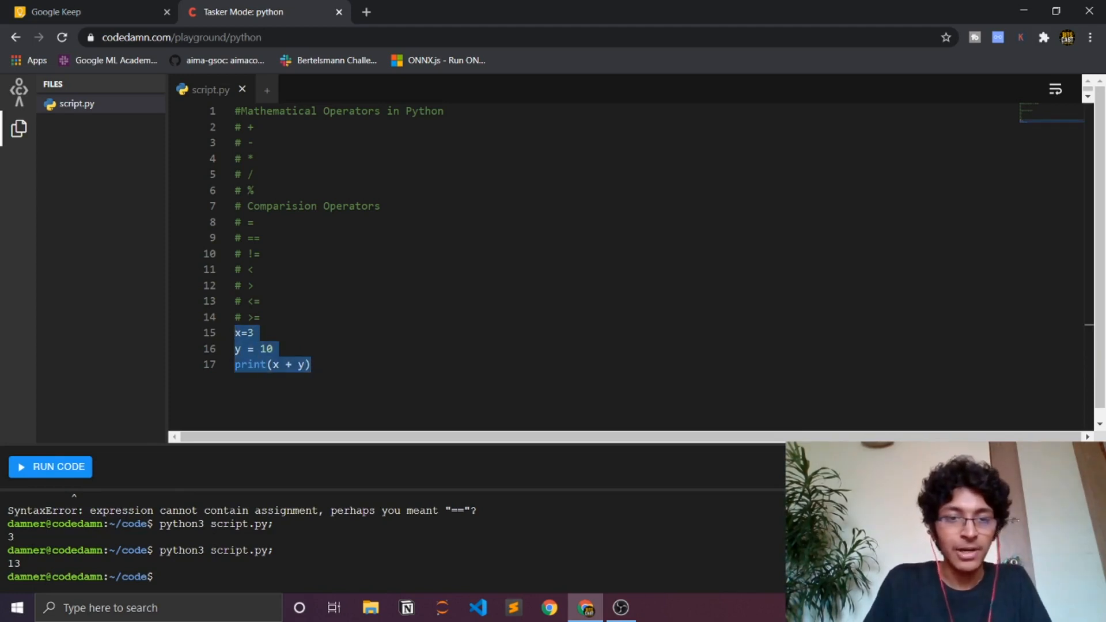
# Delete the x, y and print lines, run print(2==20) to print False, and start a new line below
pyautogui.press('Delete')
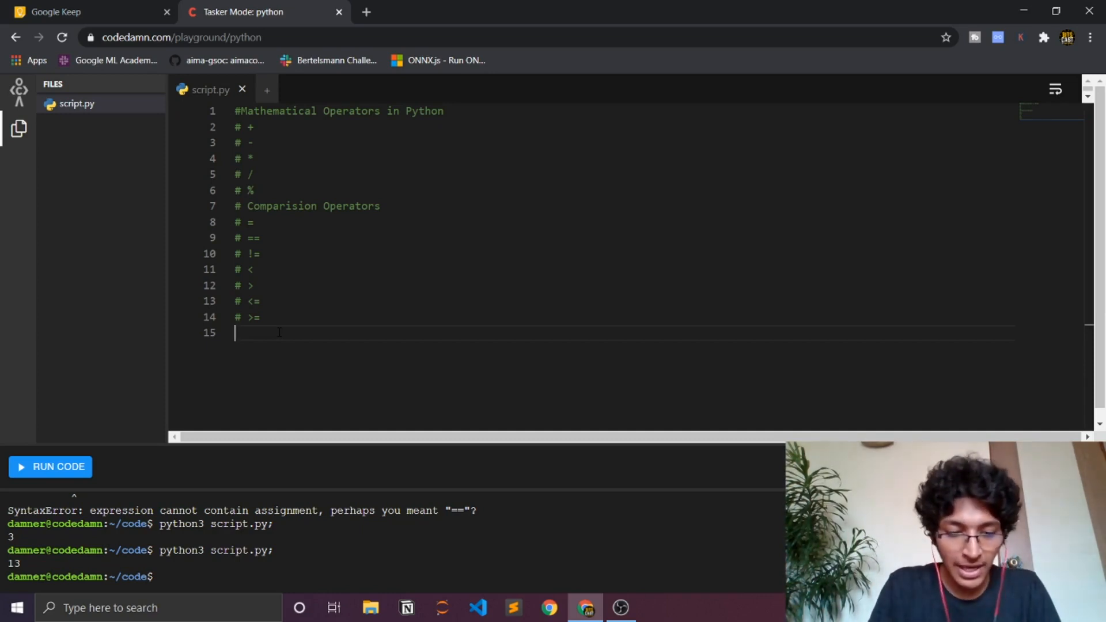
pyautogui.write('print(')
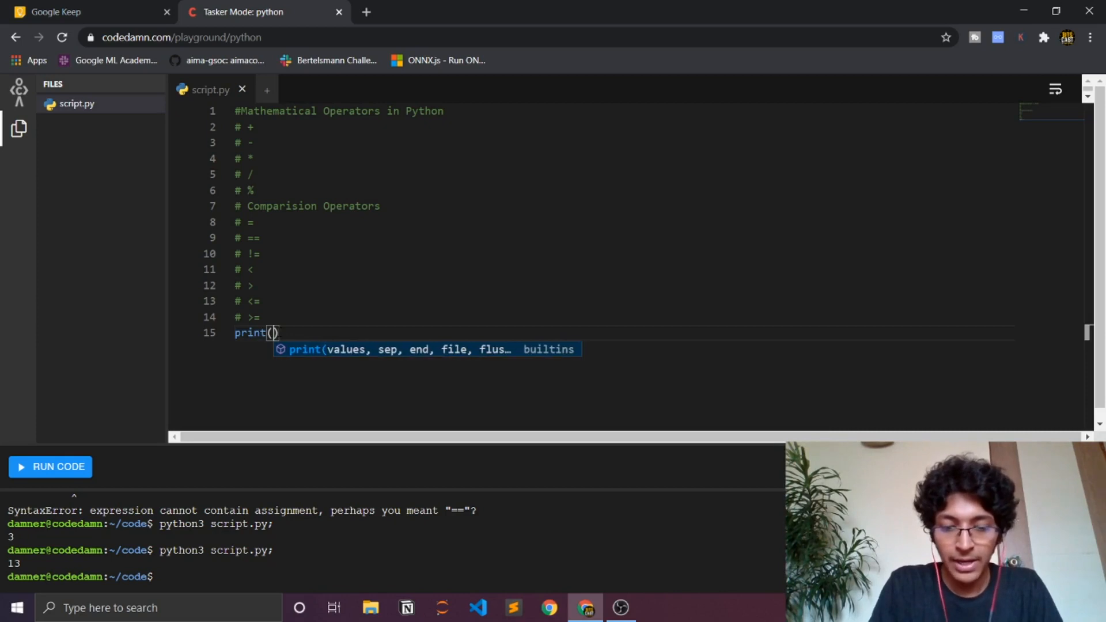
pyautogui.write('2=20')
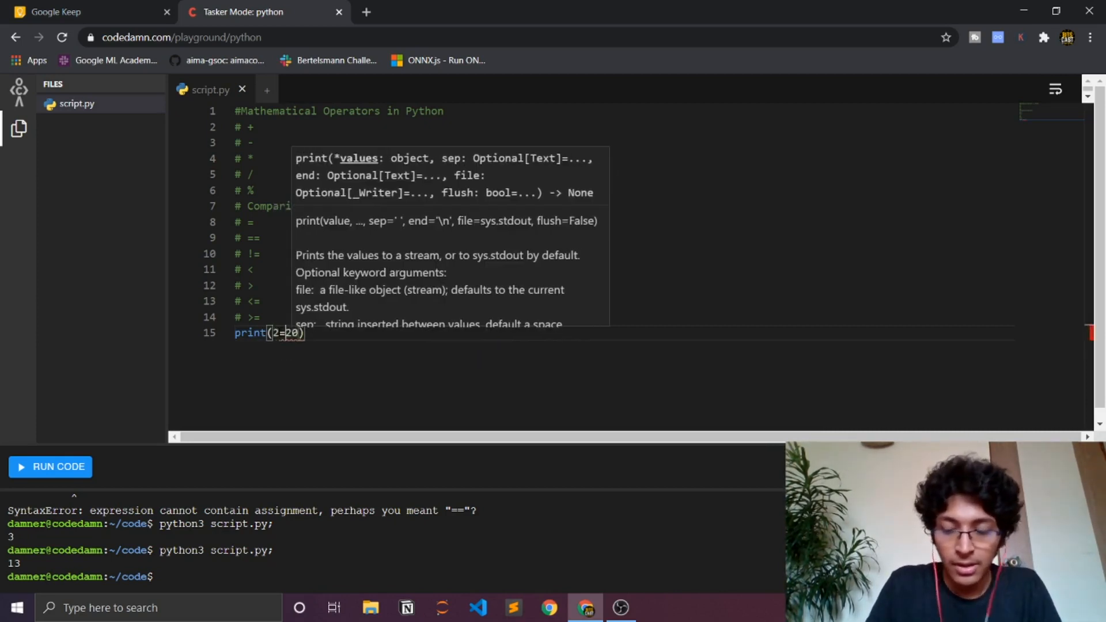
pyautogui.write('=')
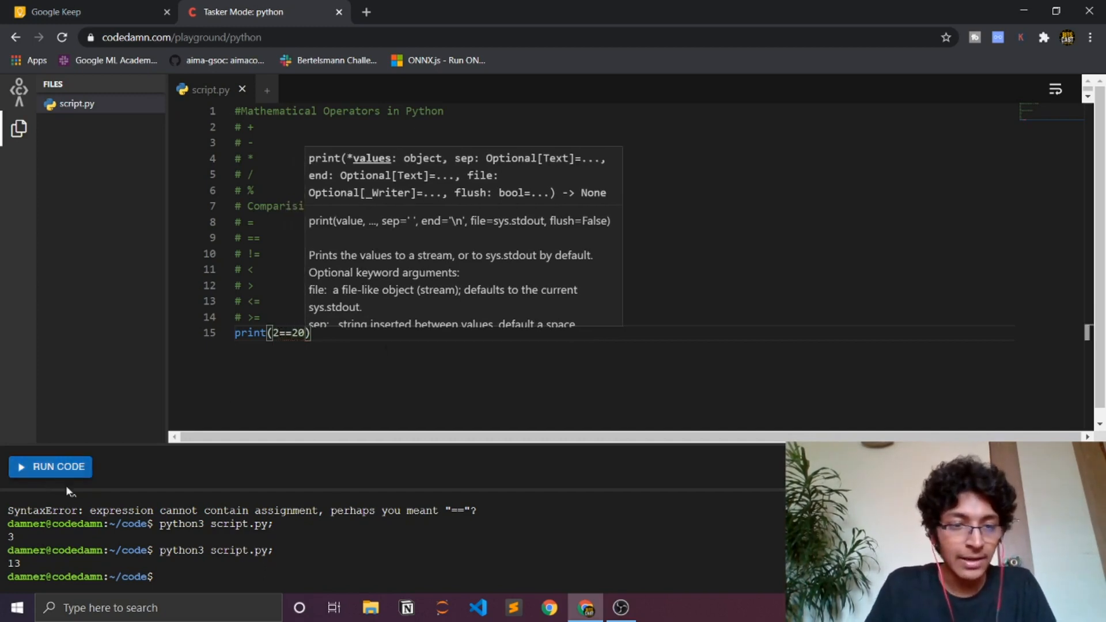
pyautogui.click(49, 467)
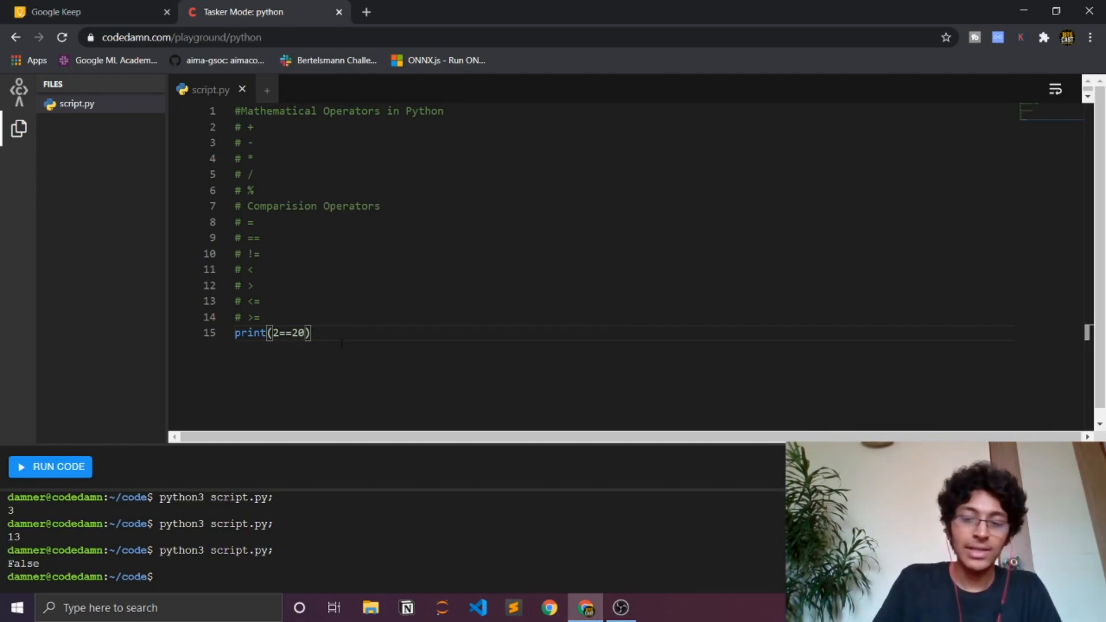
pyautogui.press('enter')
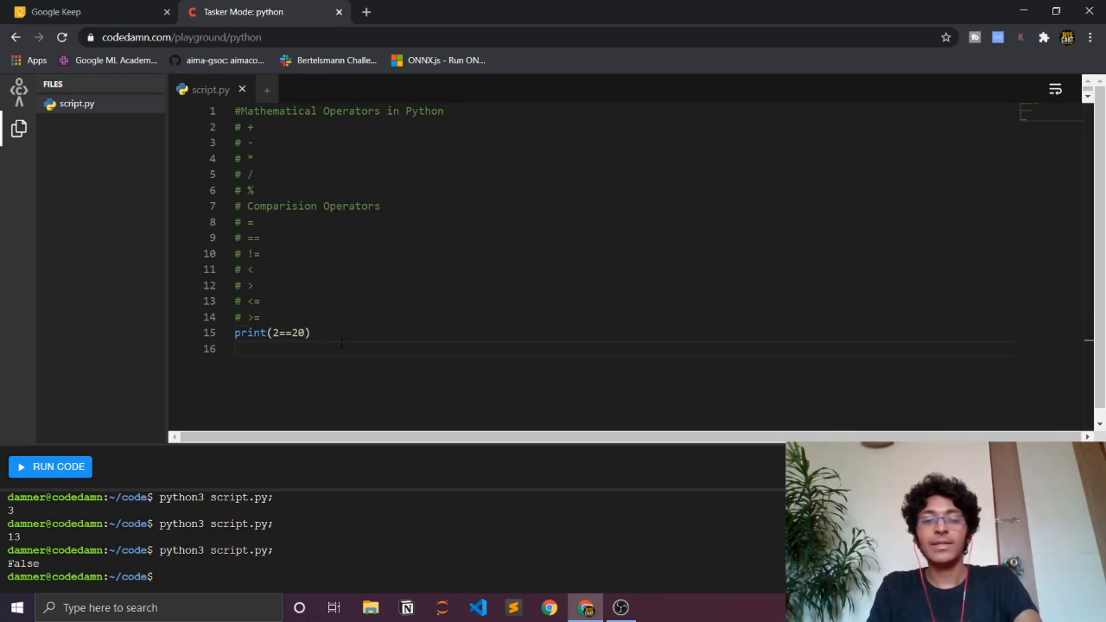
pyautogui.write('False')
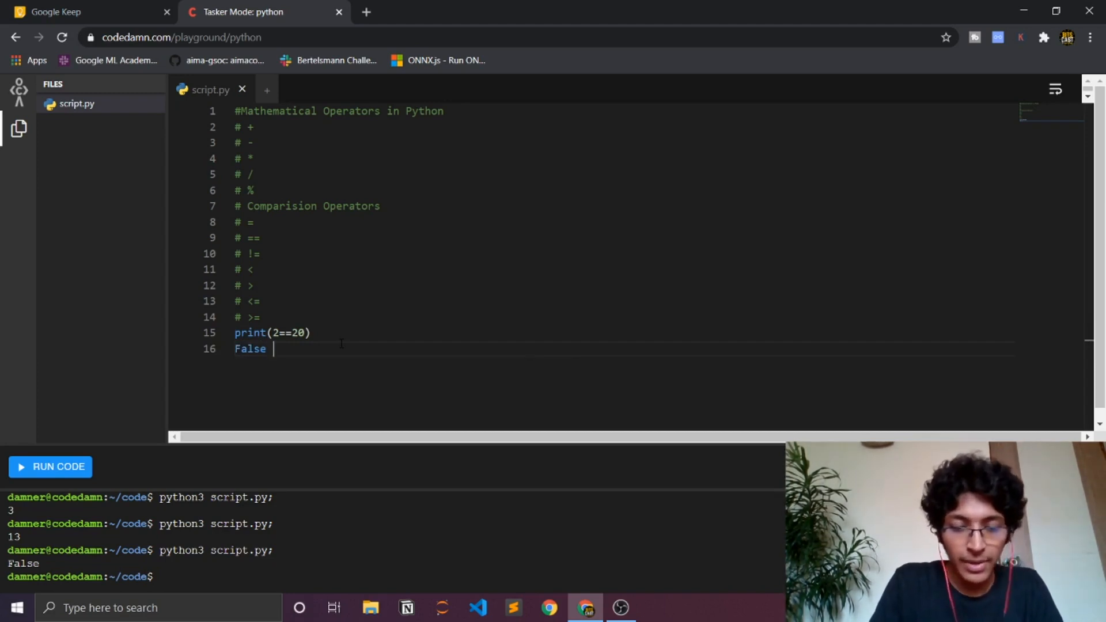
pyautogui.write('True')
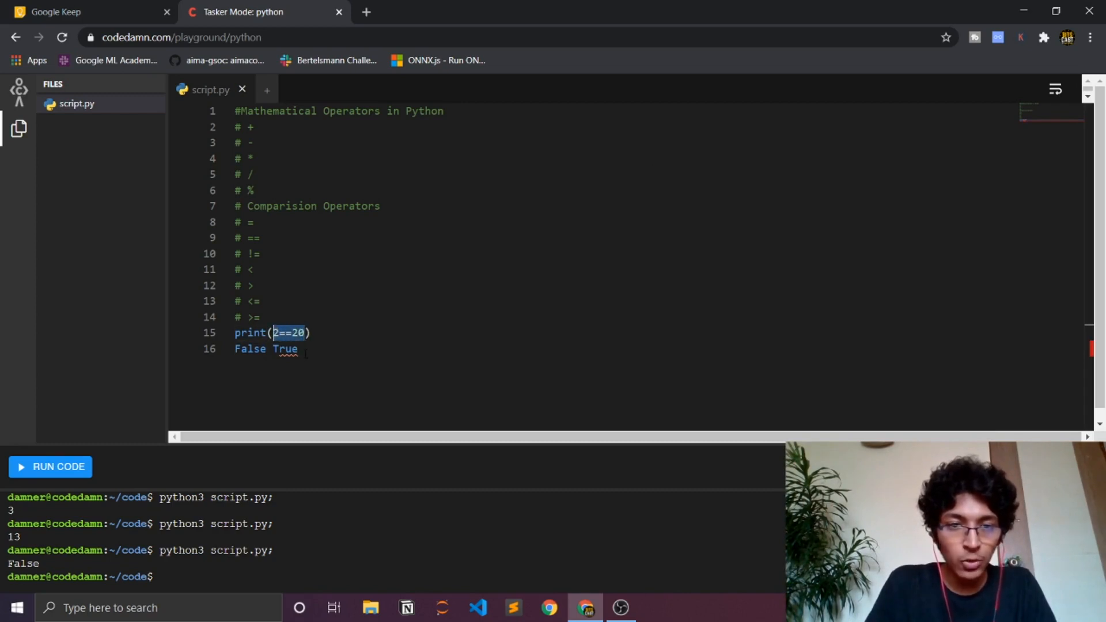
pyautogui.doubleClick(285, 349)
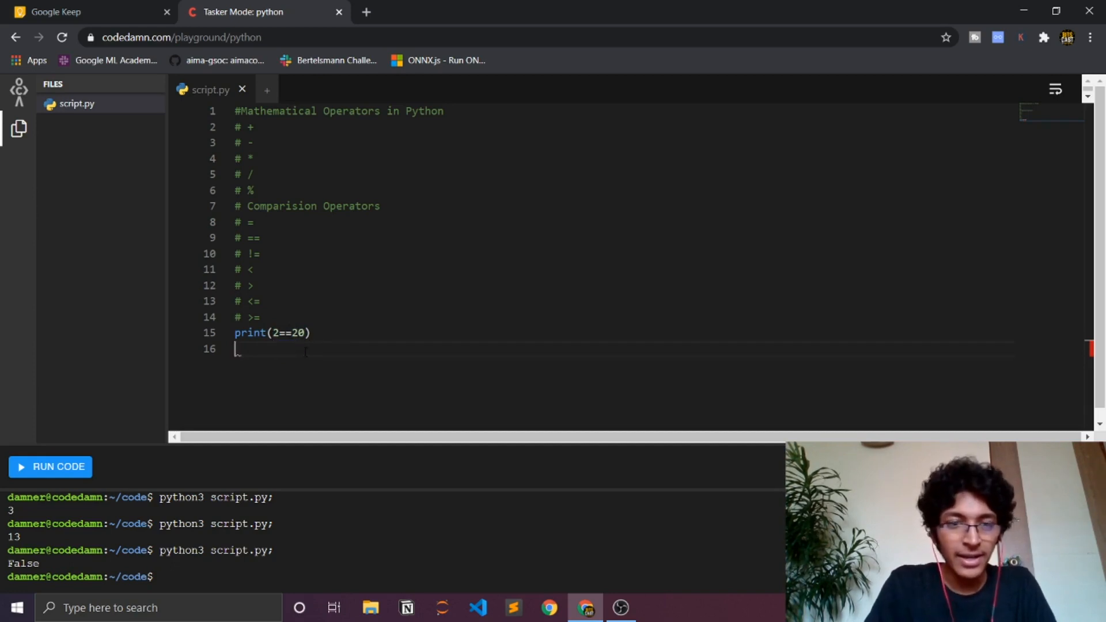
# Remove the blank line, run print(2!=20) for True, then change the operator to > and run for False
pyautogui.press('Backspace')
pyautogui.write('!')
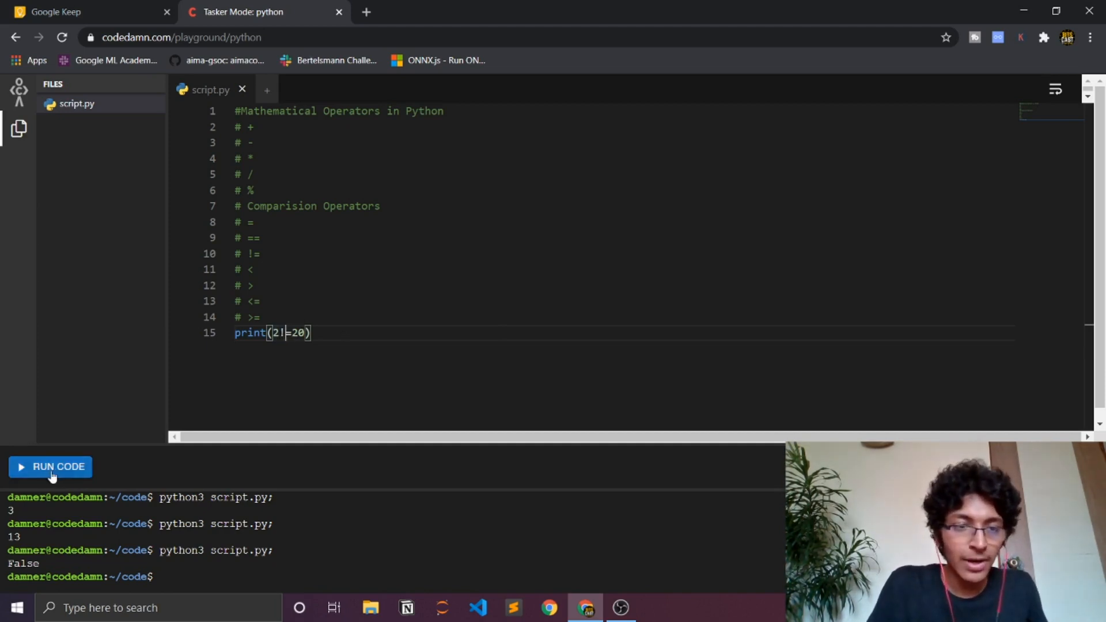
pyautogui.click(50, 467)
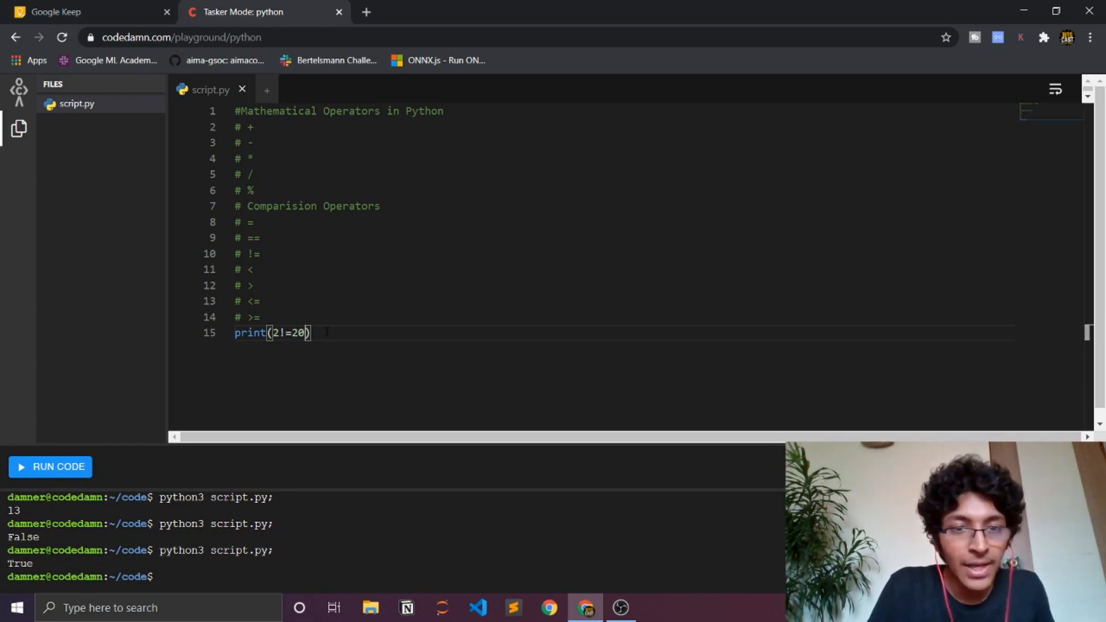
pyautogui.press('Backspace')
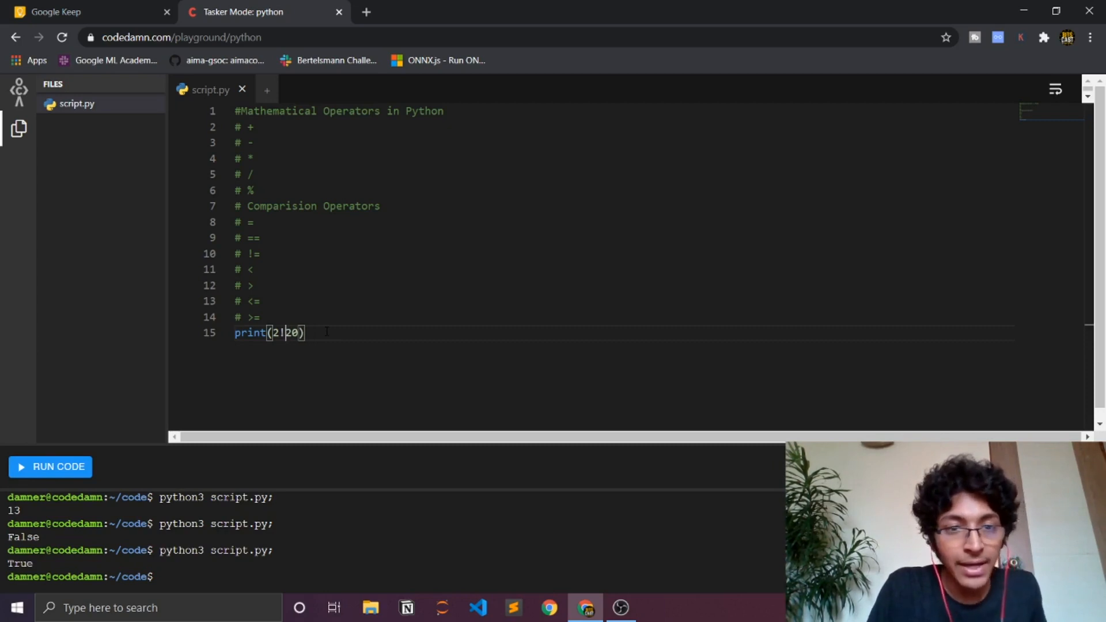
pyautogui.press('Backspace')
pyautogui.write('>')
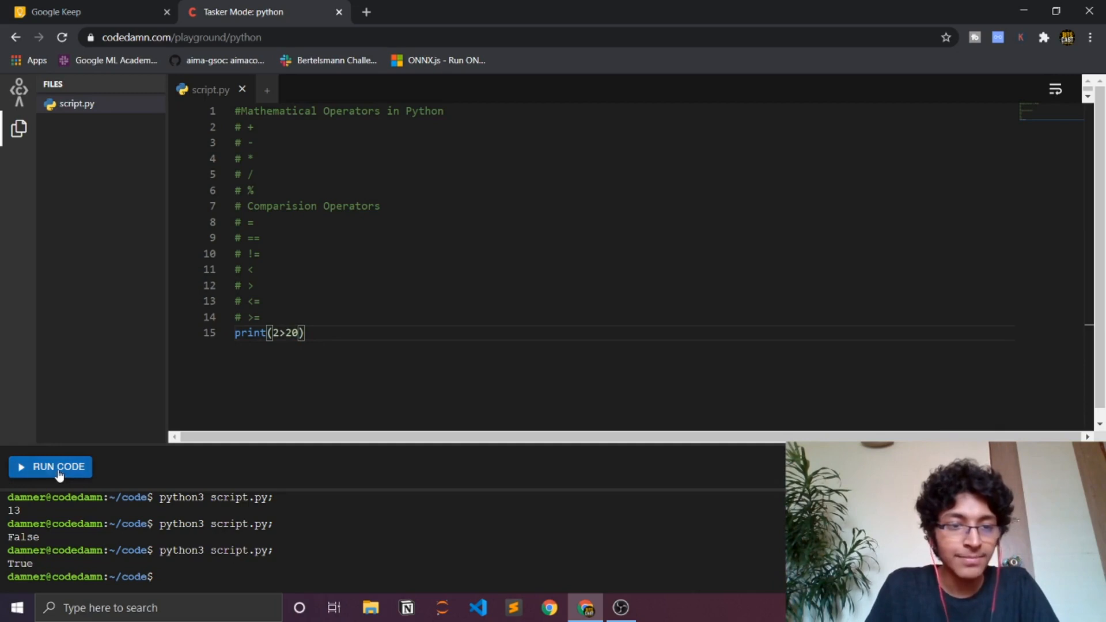
pyautogui.click(50, 467)
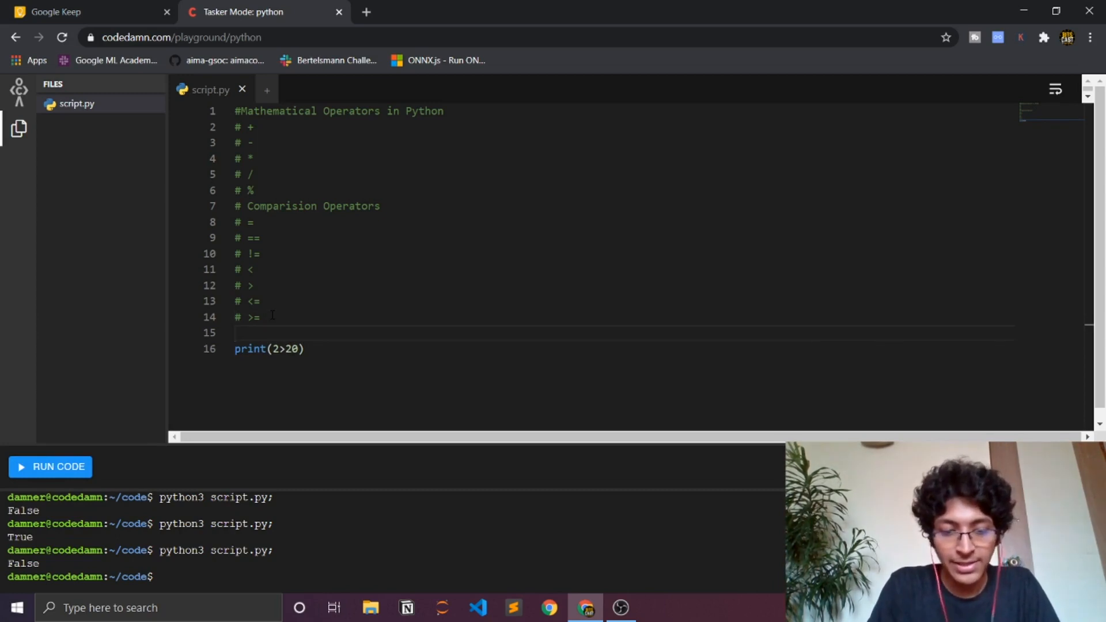
# Assign s = 34 and r = 20, change the print to print(s>r) and run it to get True
pyautogui.write('s = 34')
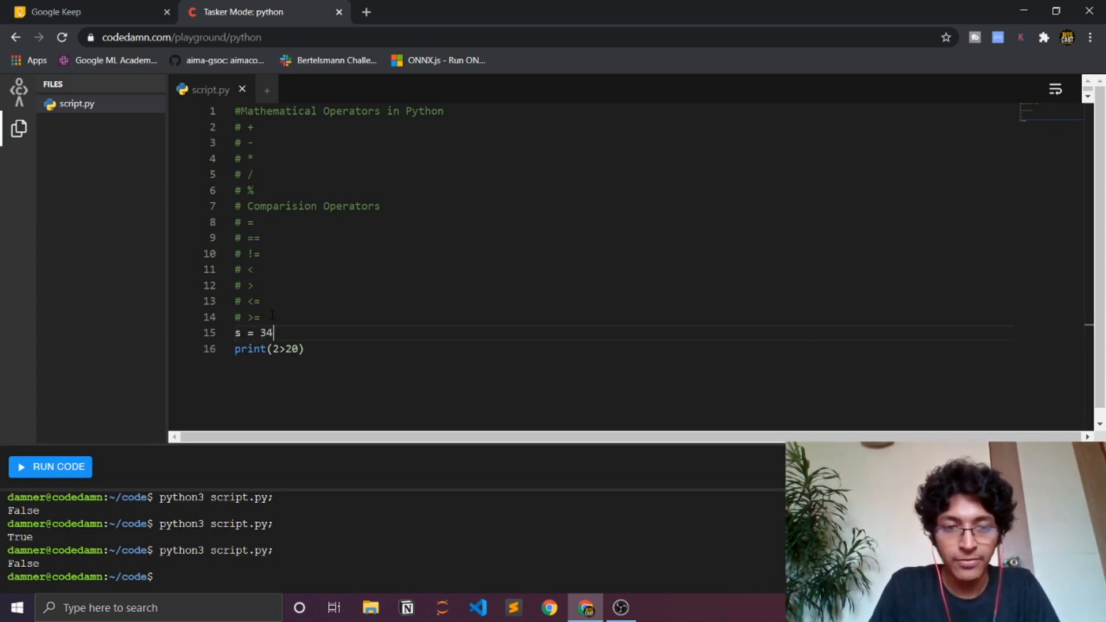
pyautogui.write('r')
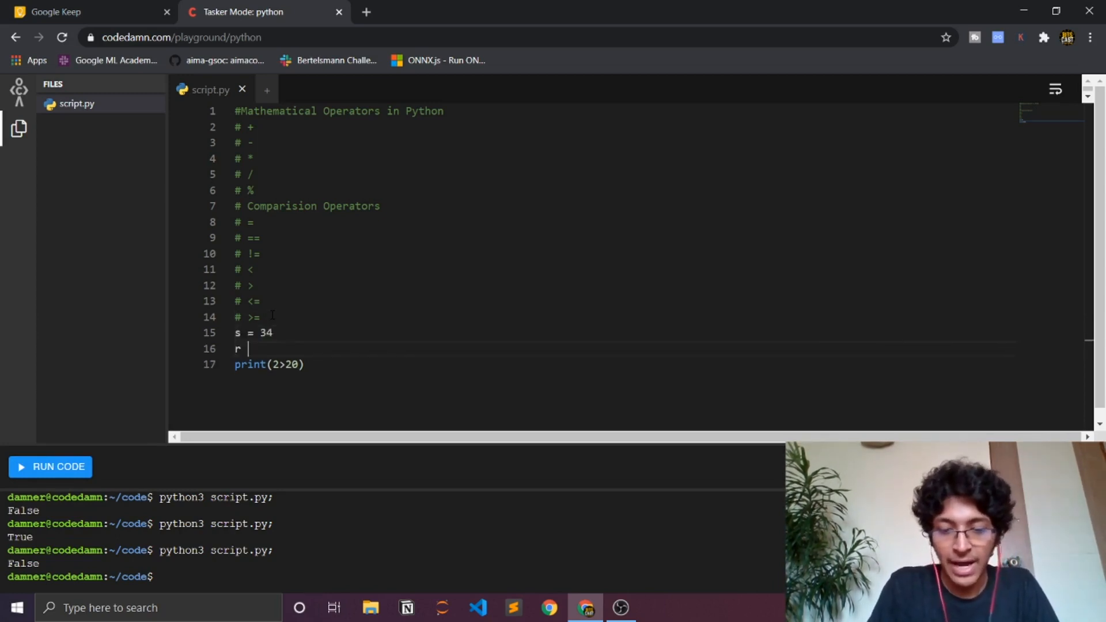
pyautogui.write('=20')
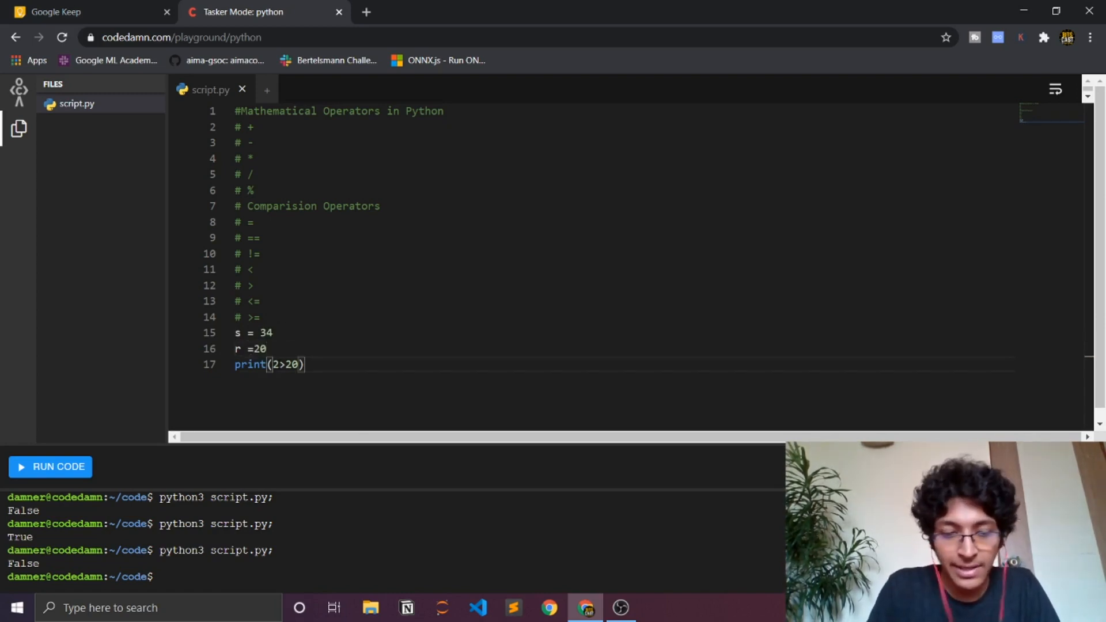
pyautogui.write('s')
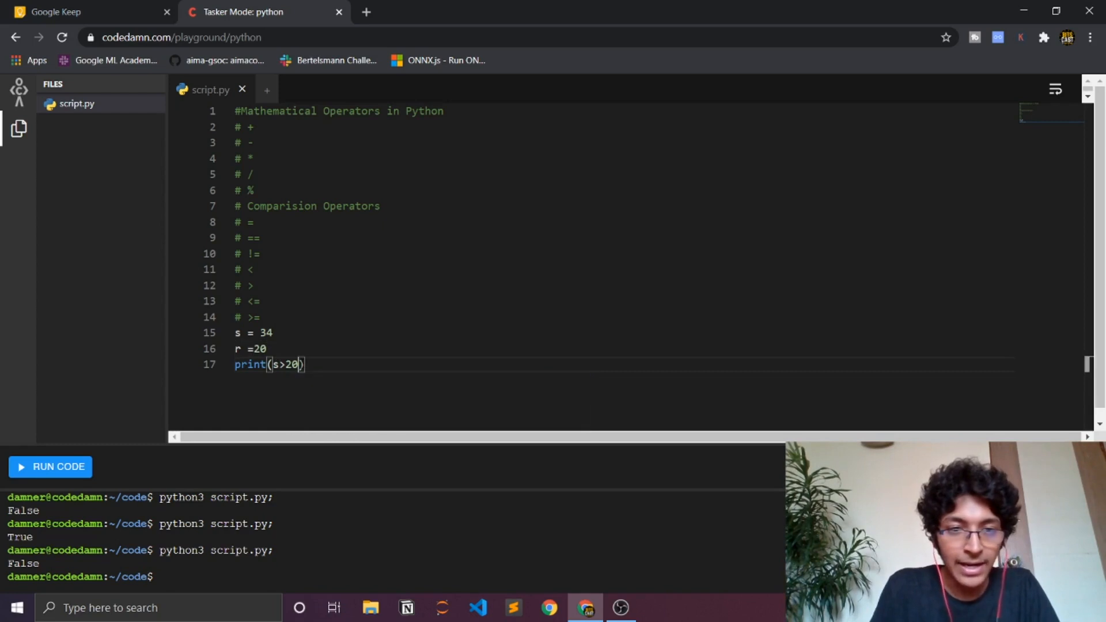
pyautogui.press('Backspace')
pyautogui.write('r')
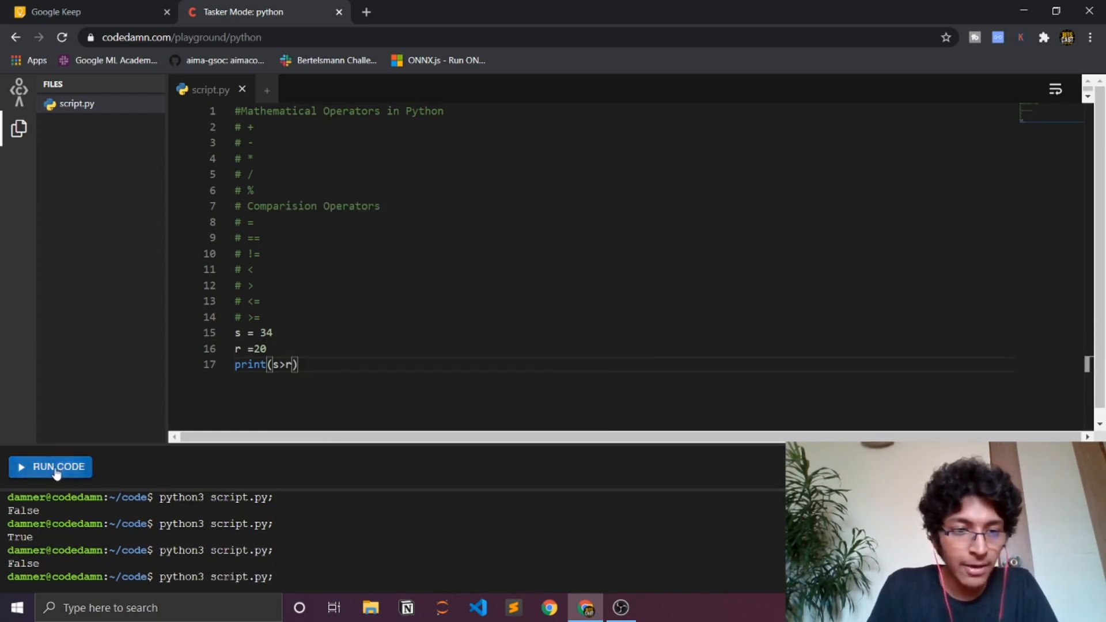
pyautogui.click(51, 467)
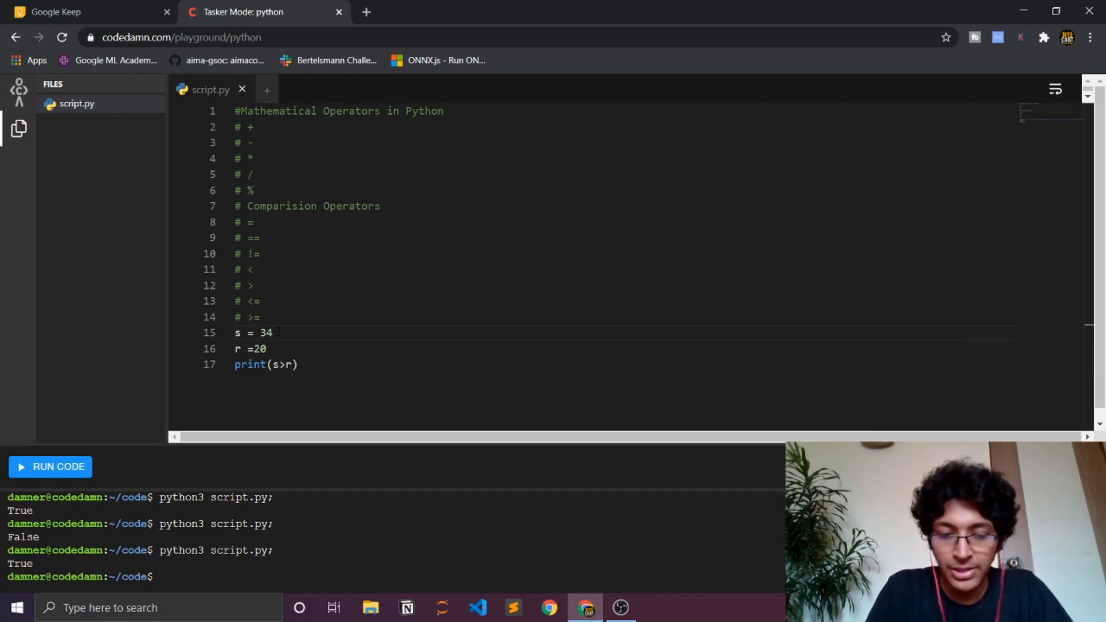
# Set s to 20, change the comparison to print(s>=r) and run it to print True
pyautogui.write('20')
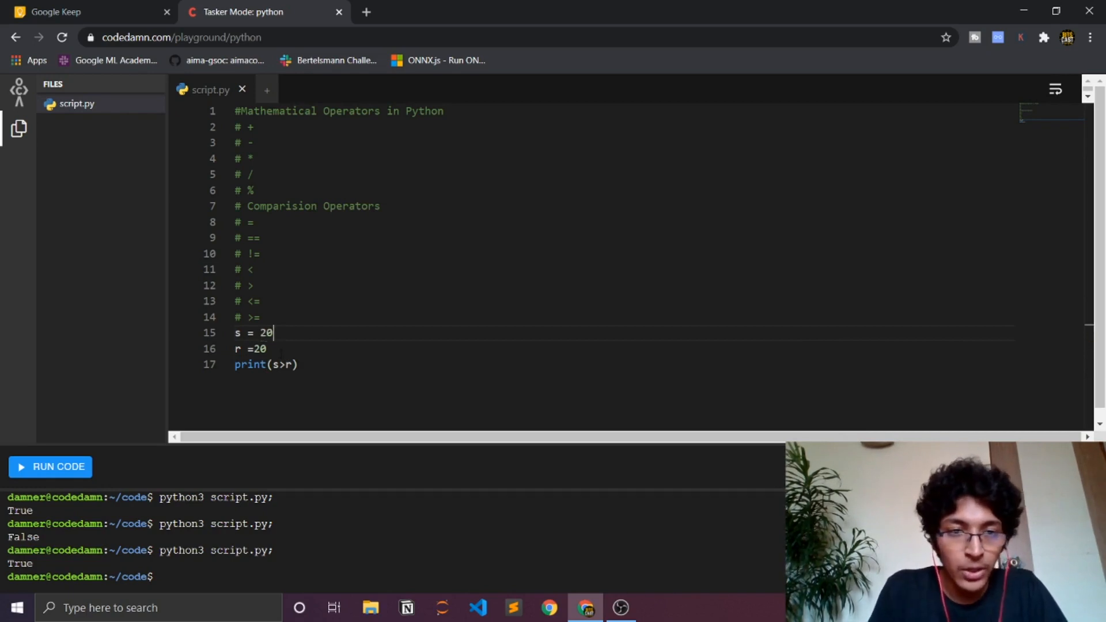
pyautogui.write('=')
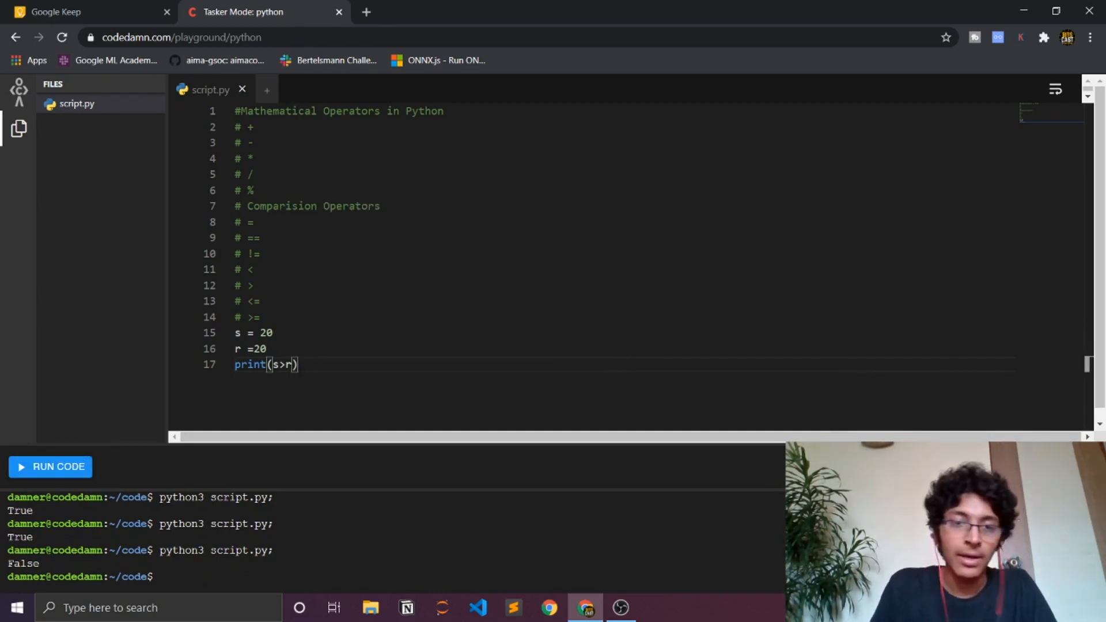
pyautogui.write('=')
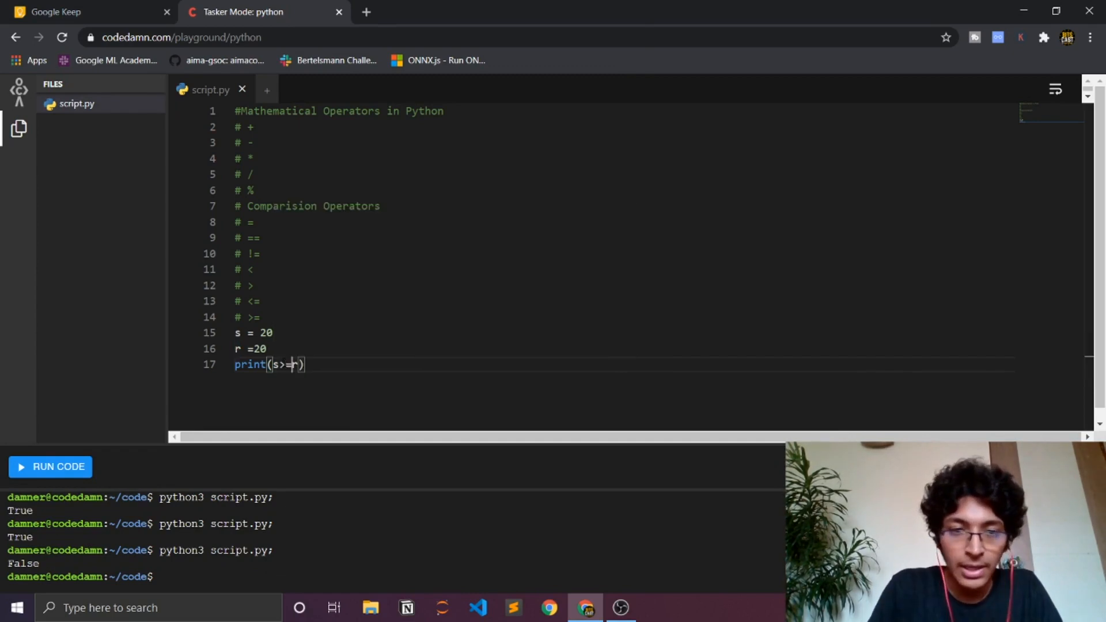
pyautogui.click(58, 467)
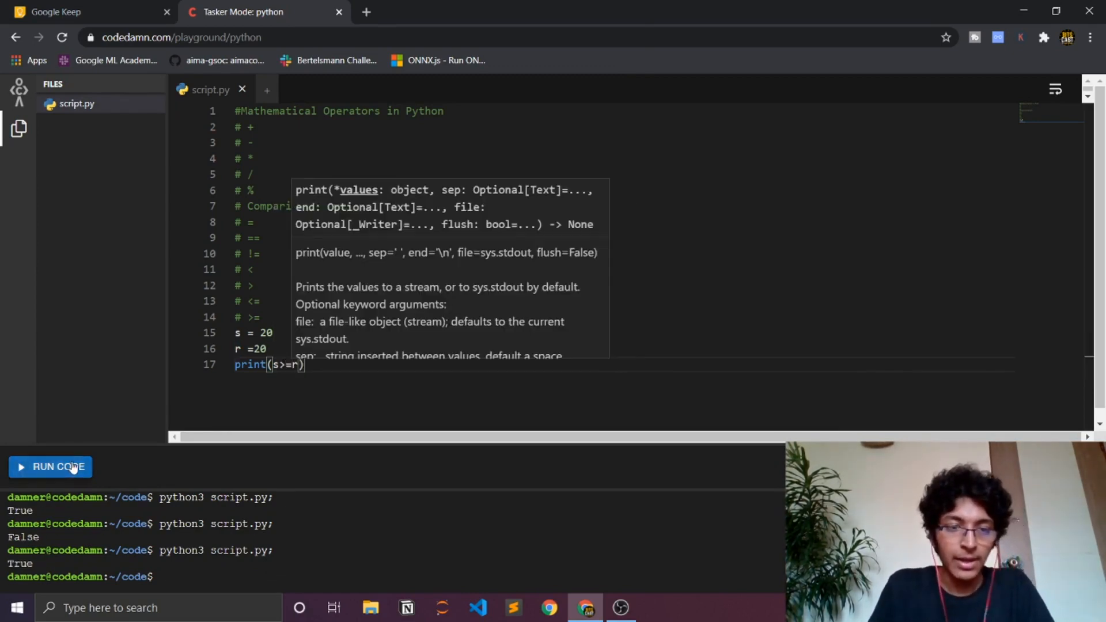
pyautogui.click(306, 365)
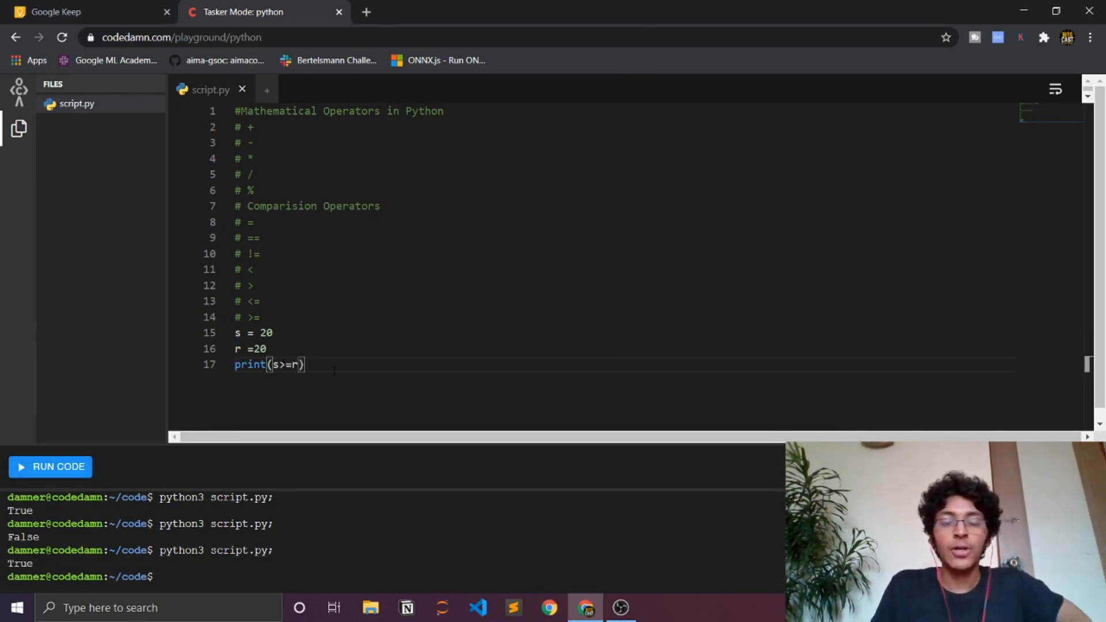